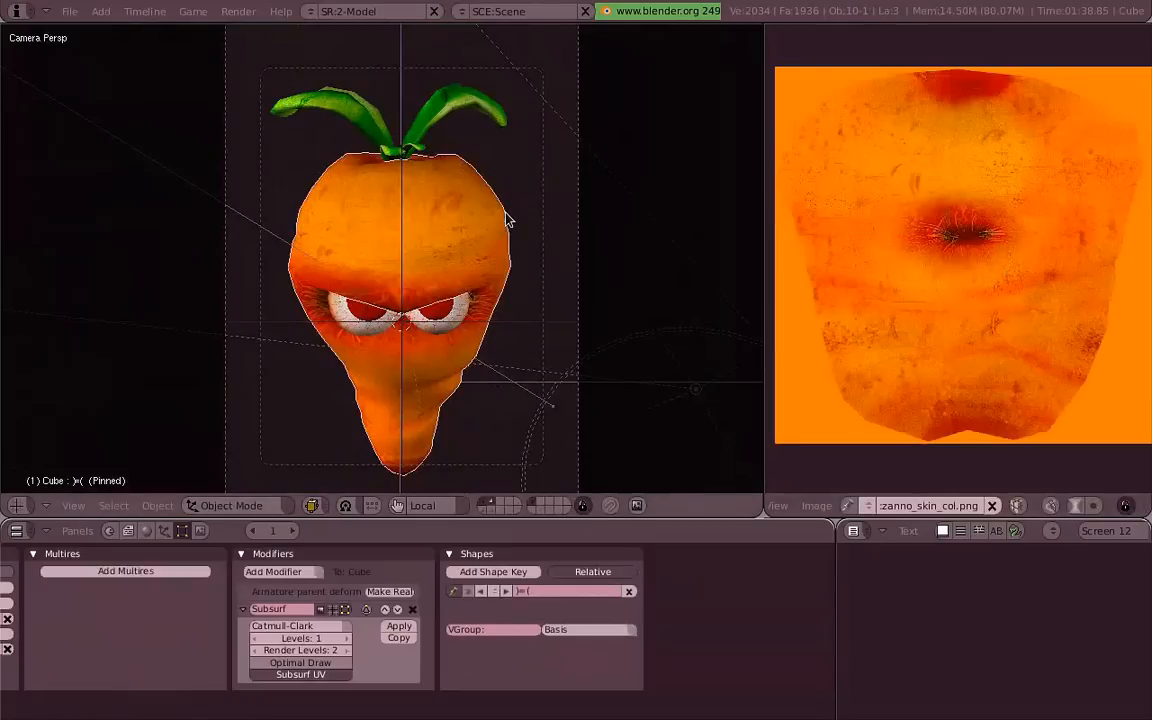
Switch to a front view of the carrot, then return to the camera view.
{"action": "key", "text": "F12"}
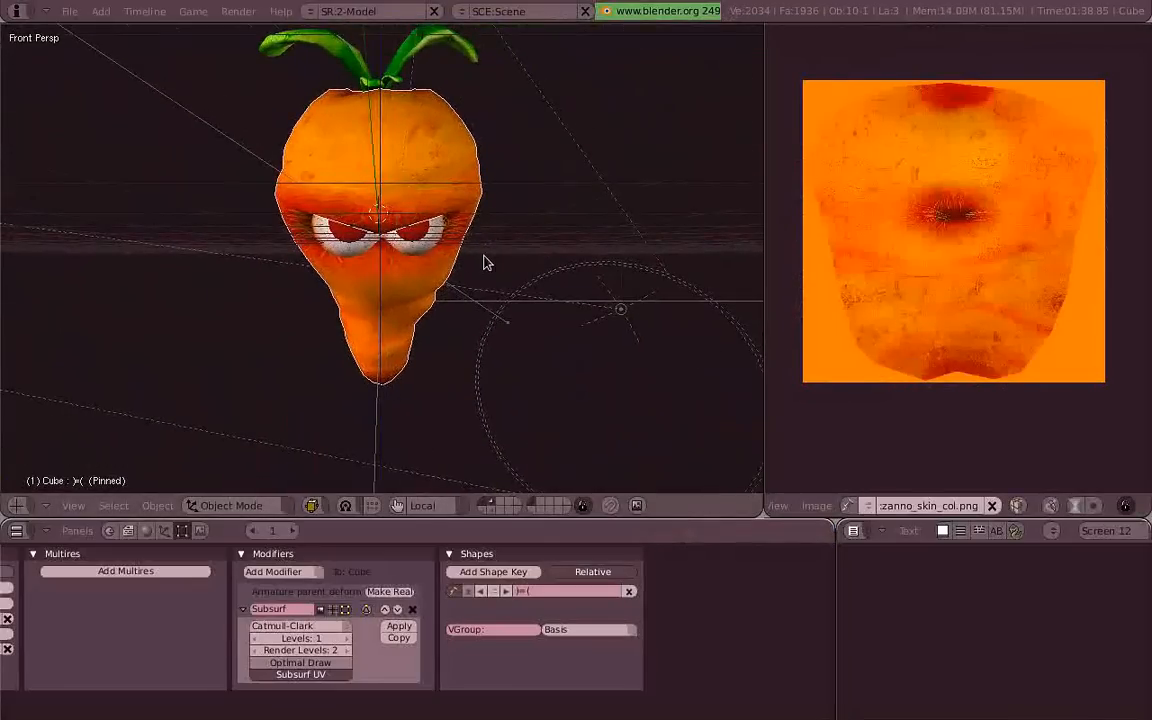
{"action": "key", "text": "KP_0"}
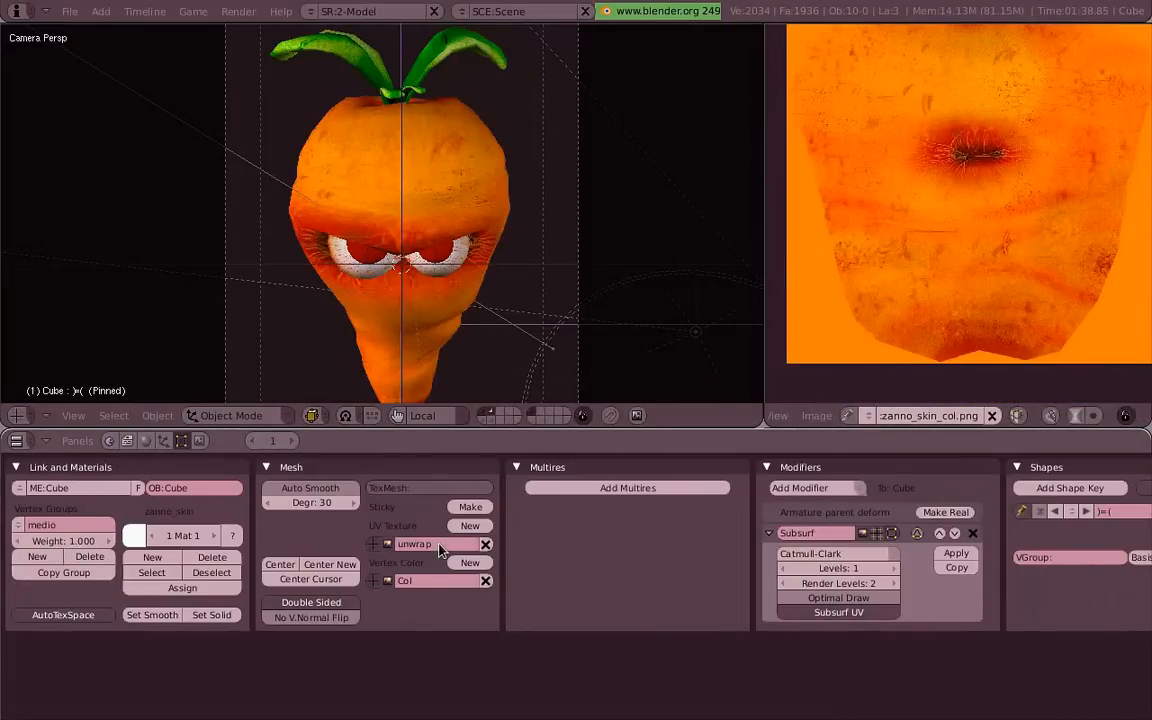
Add a second UV texture layer, UVTex, next to the original unwrap layer.
{"action": "left_click", "coordinate": [469, 525]}
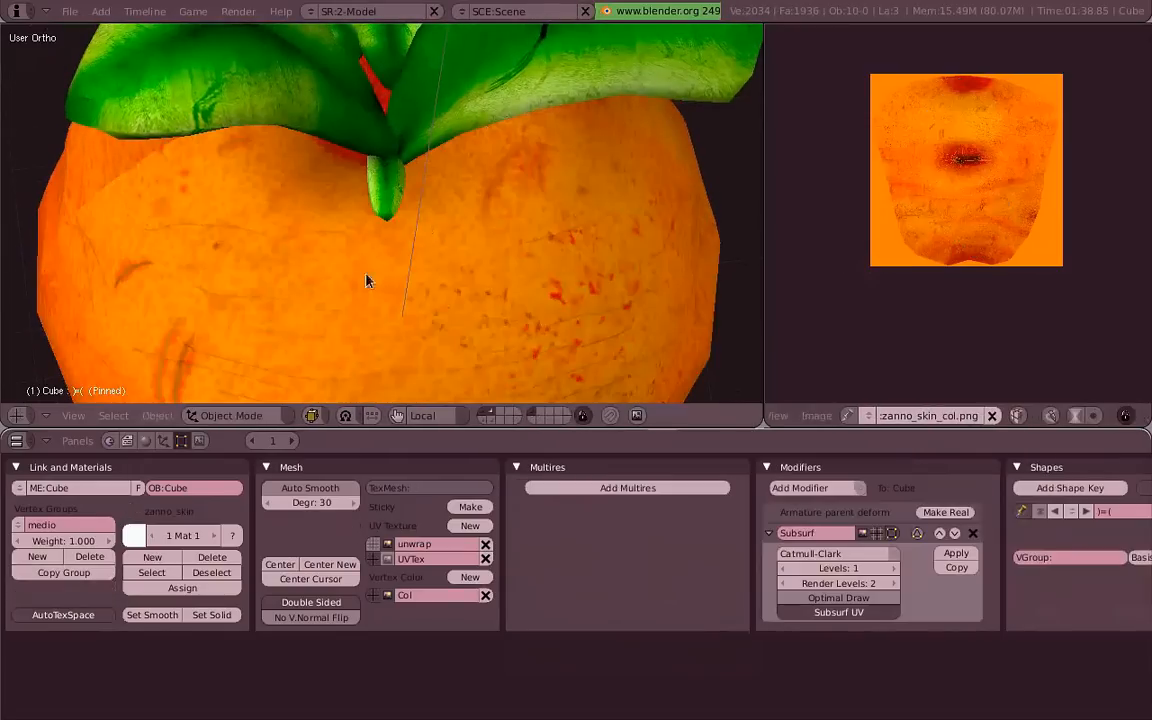
Check the UV layout in Edit Mode and rename the UVTex layer to clone_from_here.
{"action": "key", "text": "Tab"}
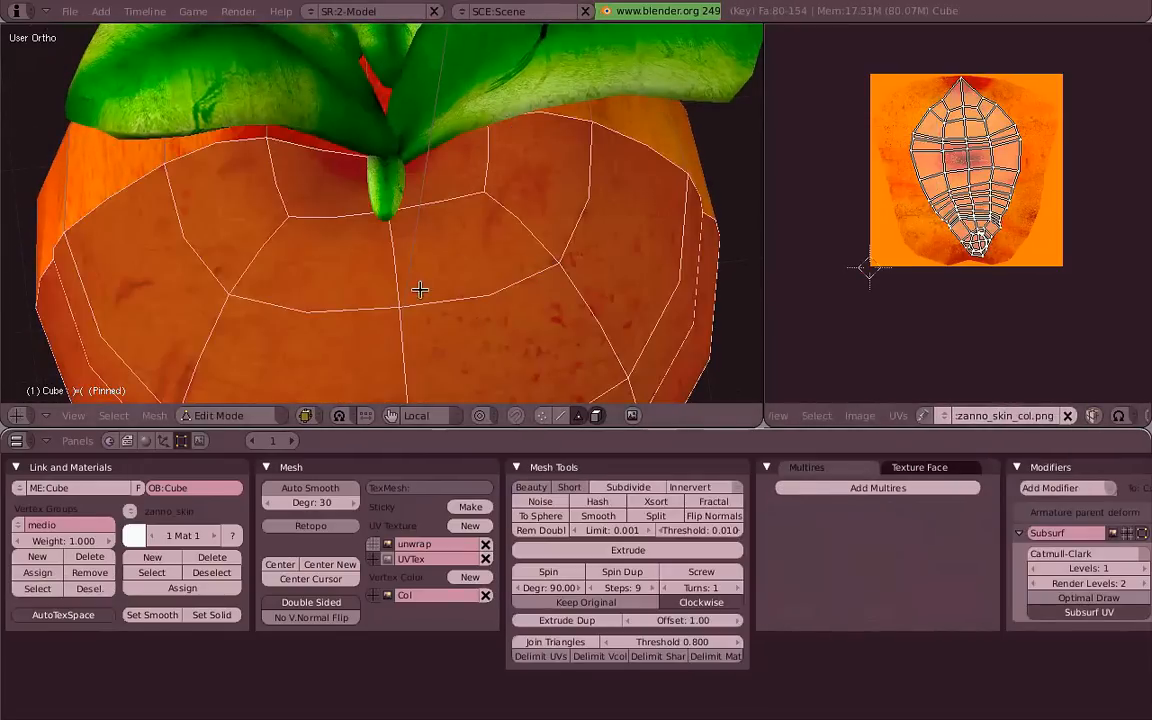
{"action": "left_click", "coordinate": [430, 559]}
{"action": "type", "text": "clone_from_here"}
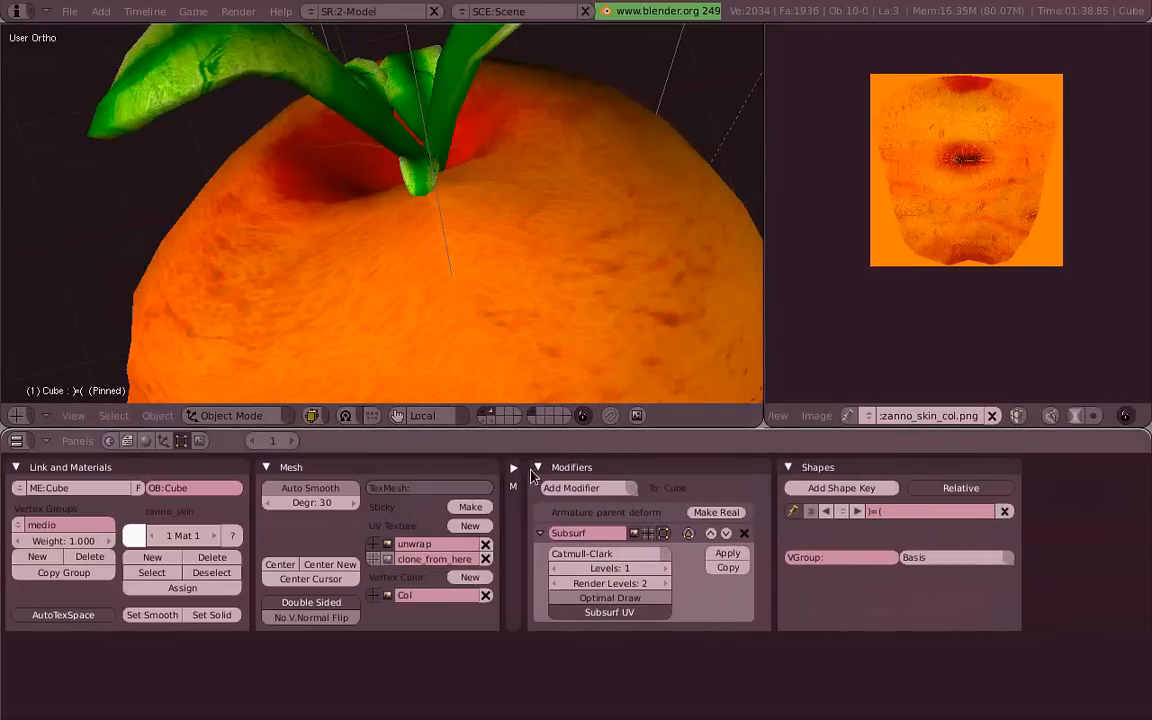
Switch the carrot to Texture Paint mode and set brush Opacity 1.00 and Size 133.
{"action": "left_click", "coordinate": [231, 415]}
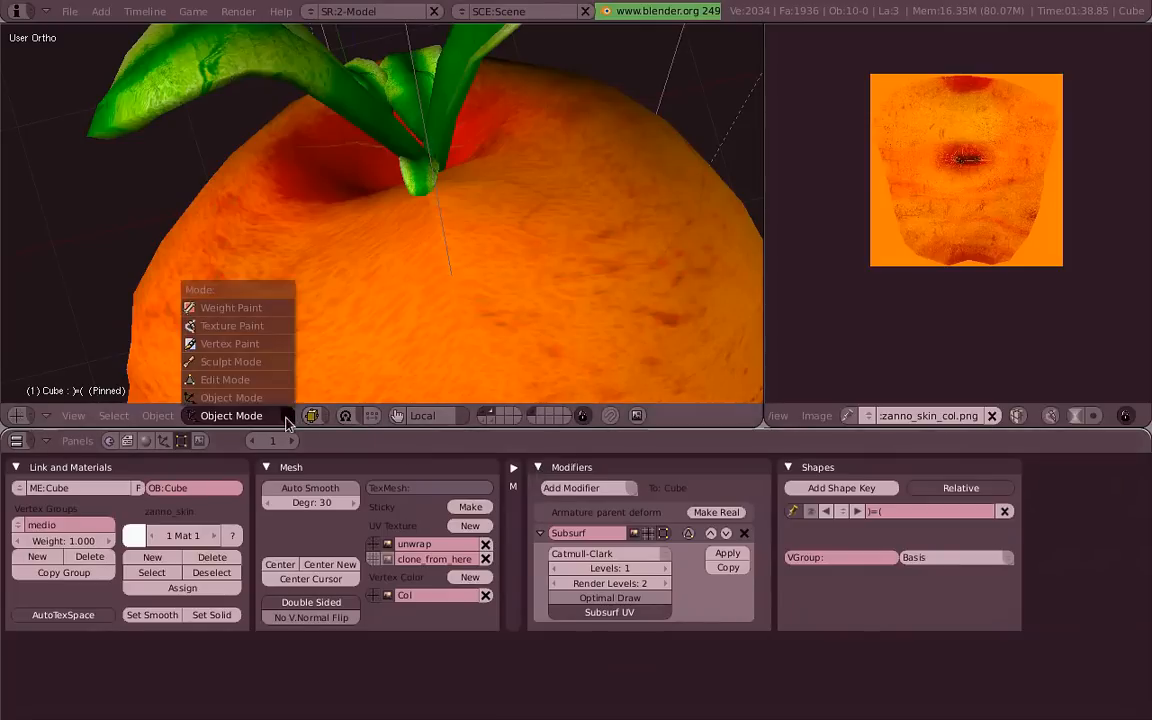
{"action": "mouse_move", "coordinate": [232, 325]}
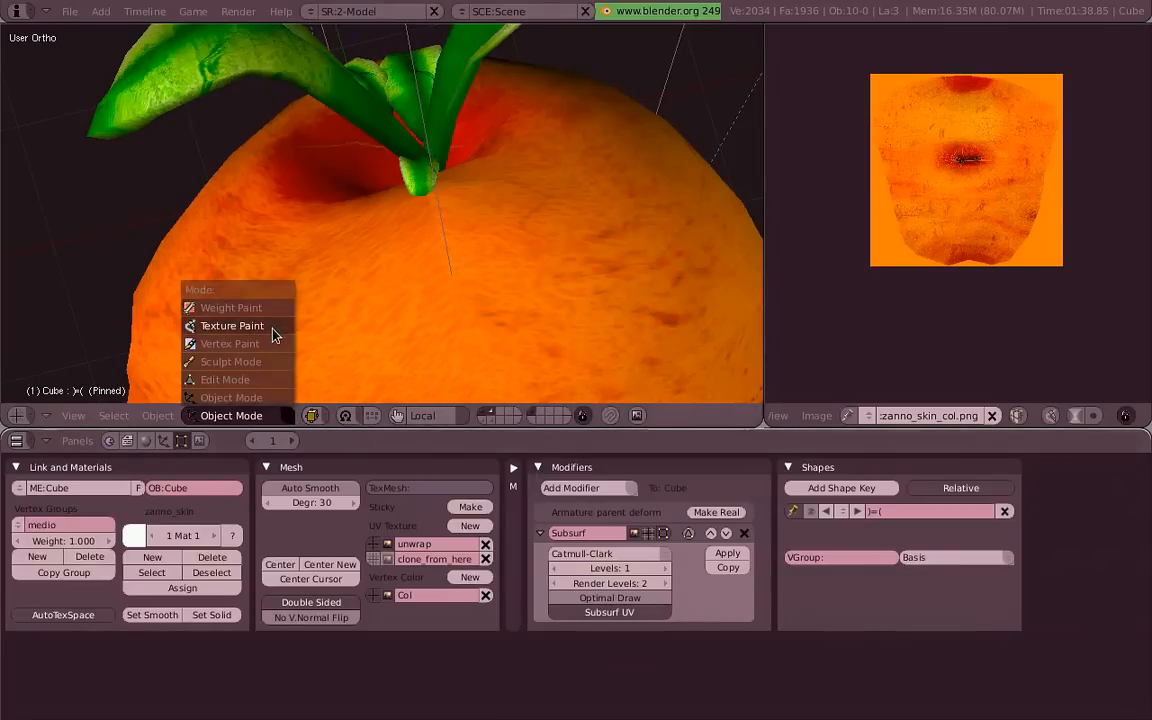
{"action": "left_click", "coordinate": [232, 325]}
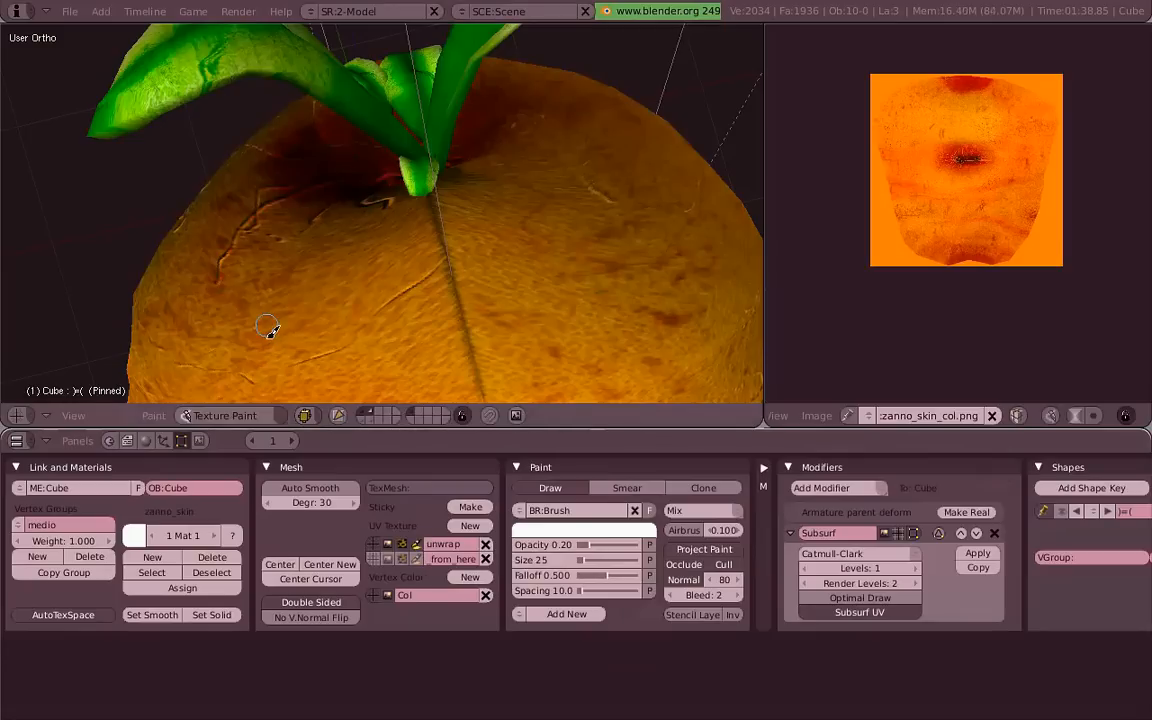
{"action": "mouse_move", "coordinate": [291, 325]}
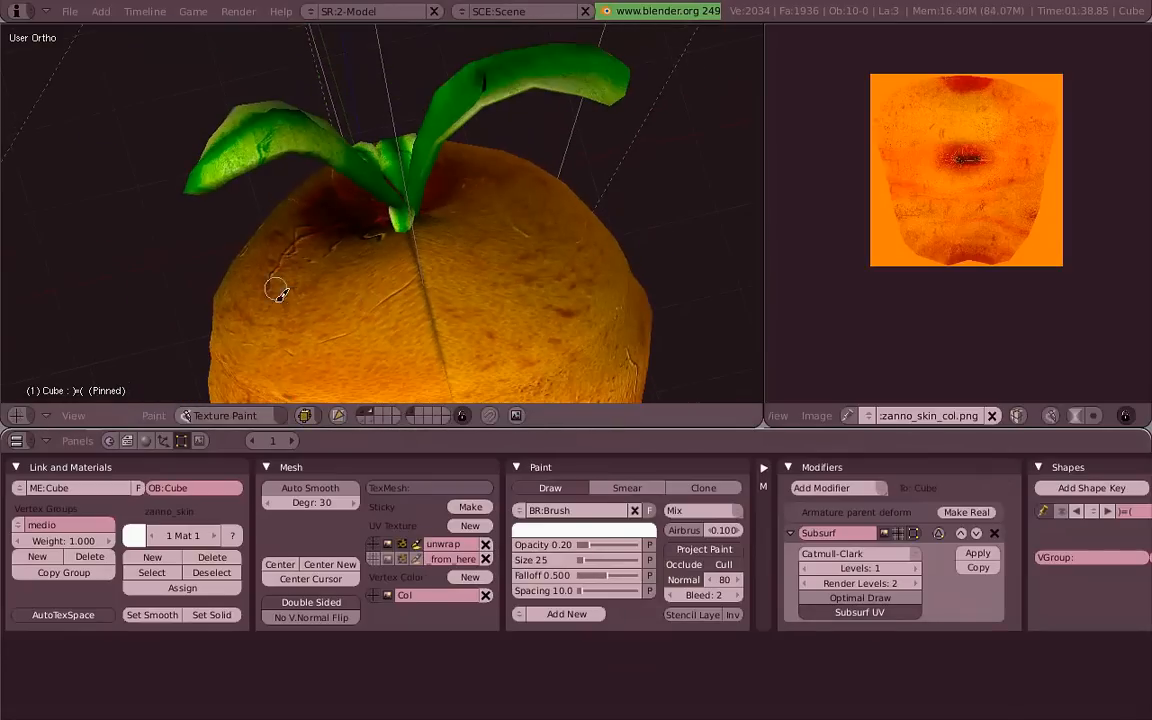
{"action": "left_click", "coordinate": [193, 11]}
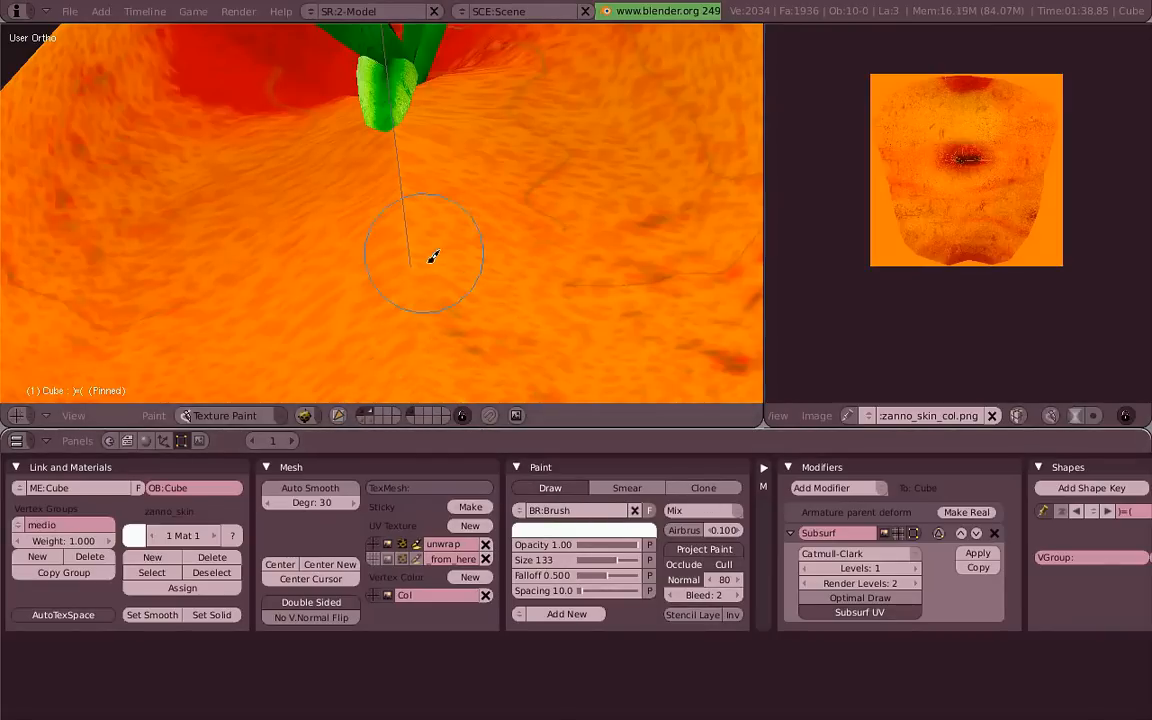
Raise Bleed, test a white stroke on the carrot, then set Bleed to 6.
{"action": "left_click_drag", "start_coordinate": [430, 255], "coordinate": [660, 365]}
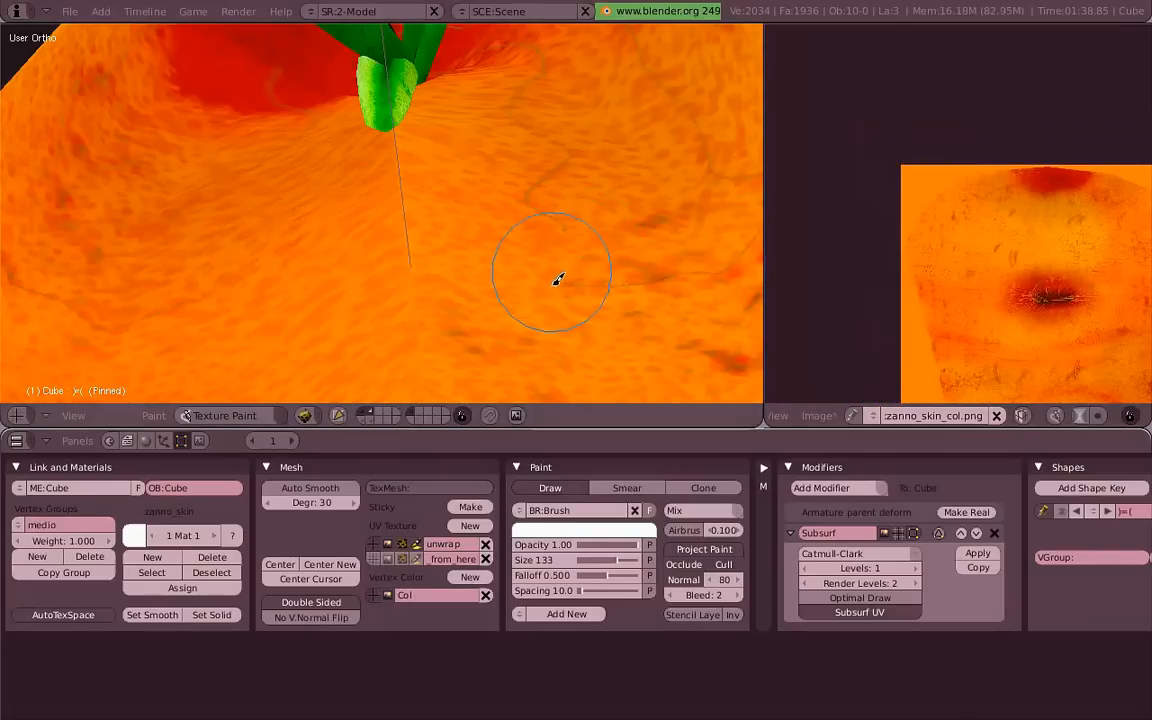
{"action": "mouse_move", "coordinate": [434, 207]}
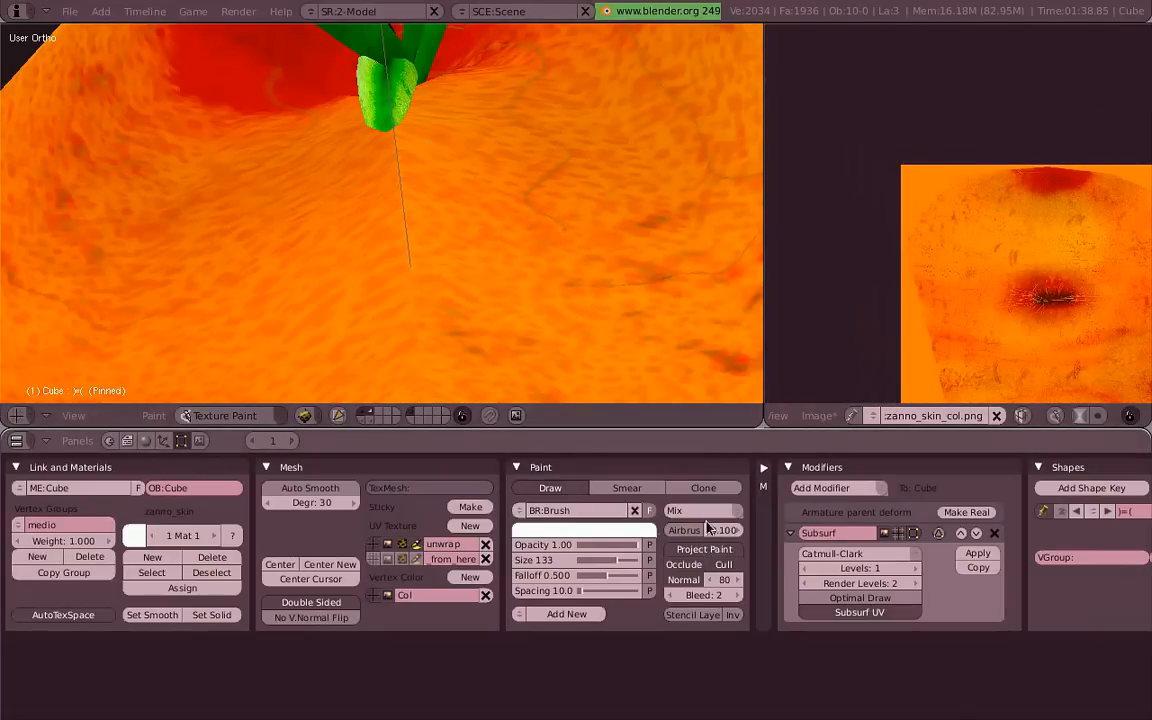
{"action": "left_click", "coordinate": [703, 488]}
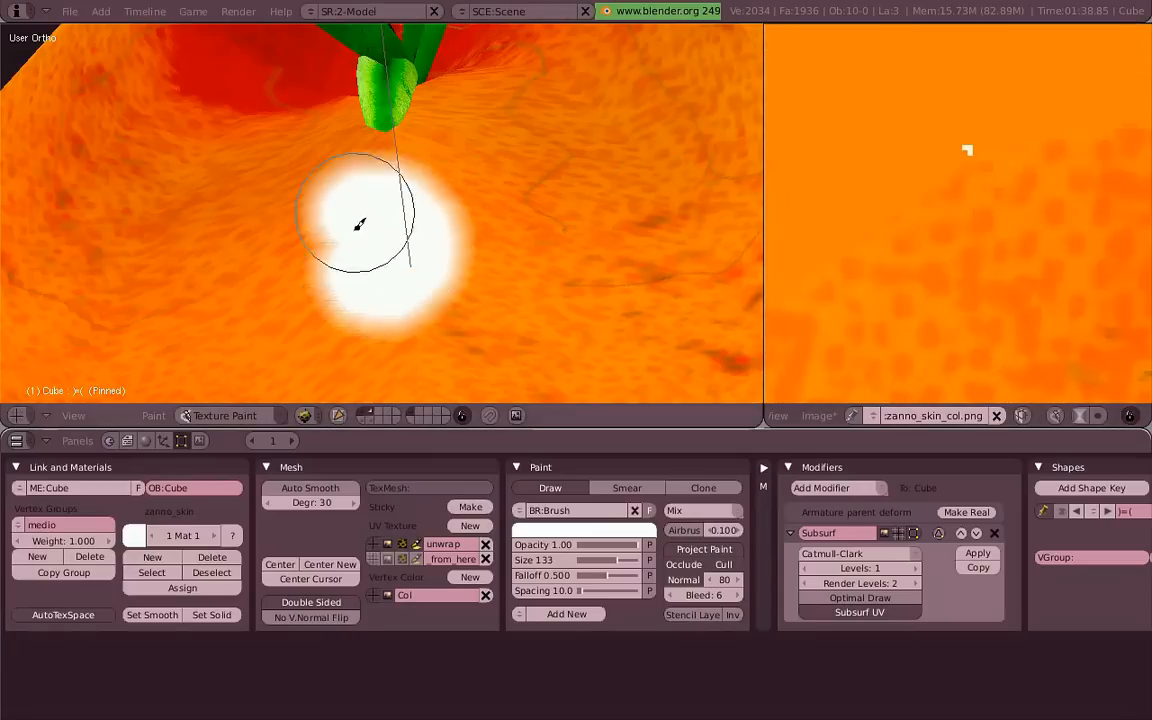
{"action": "left_click_drag", "start_coordinate": [360, 225], "coordinate": [725, 268]}
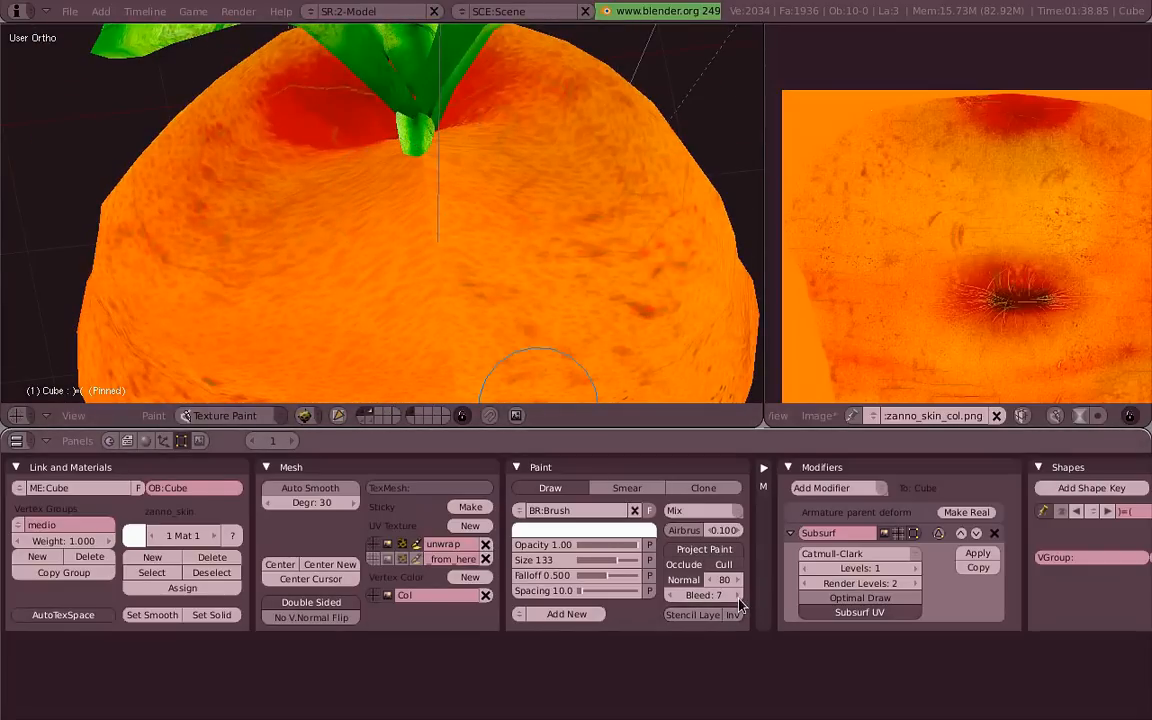
{"action": "left_click", "coordinate": [704, 595]}
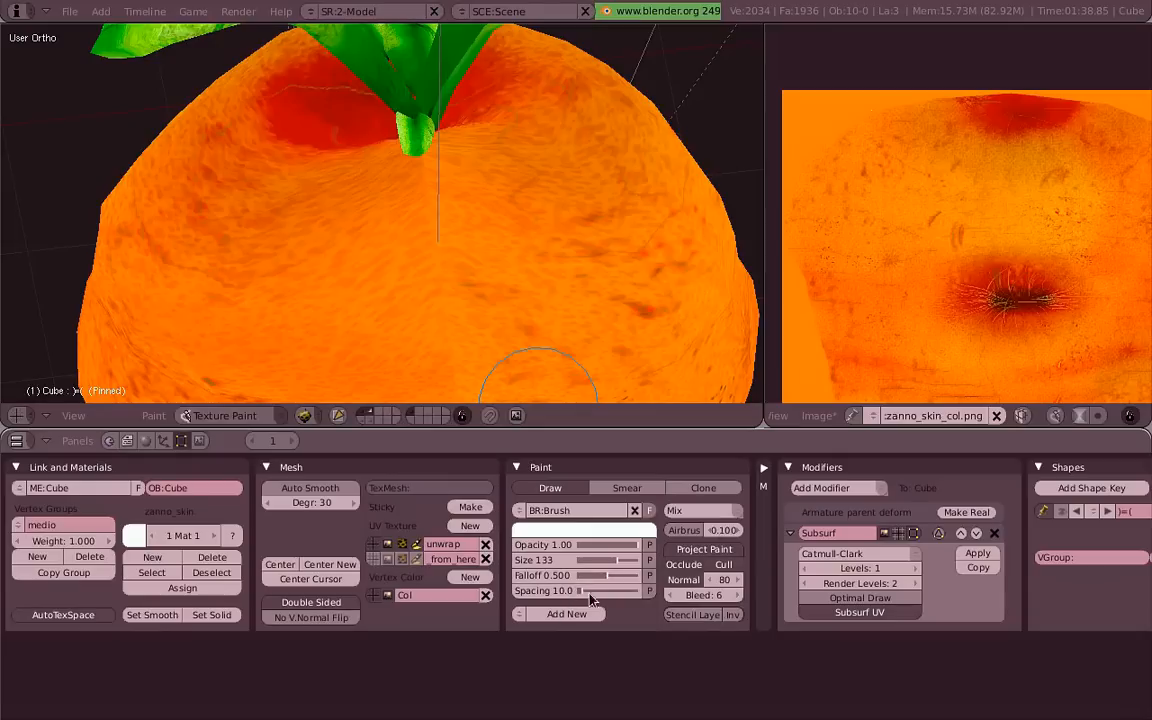
Switch the texture brush to Clone painting.
{"action": "left_click", "coordinate": [703, 488]}
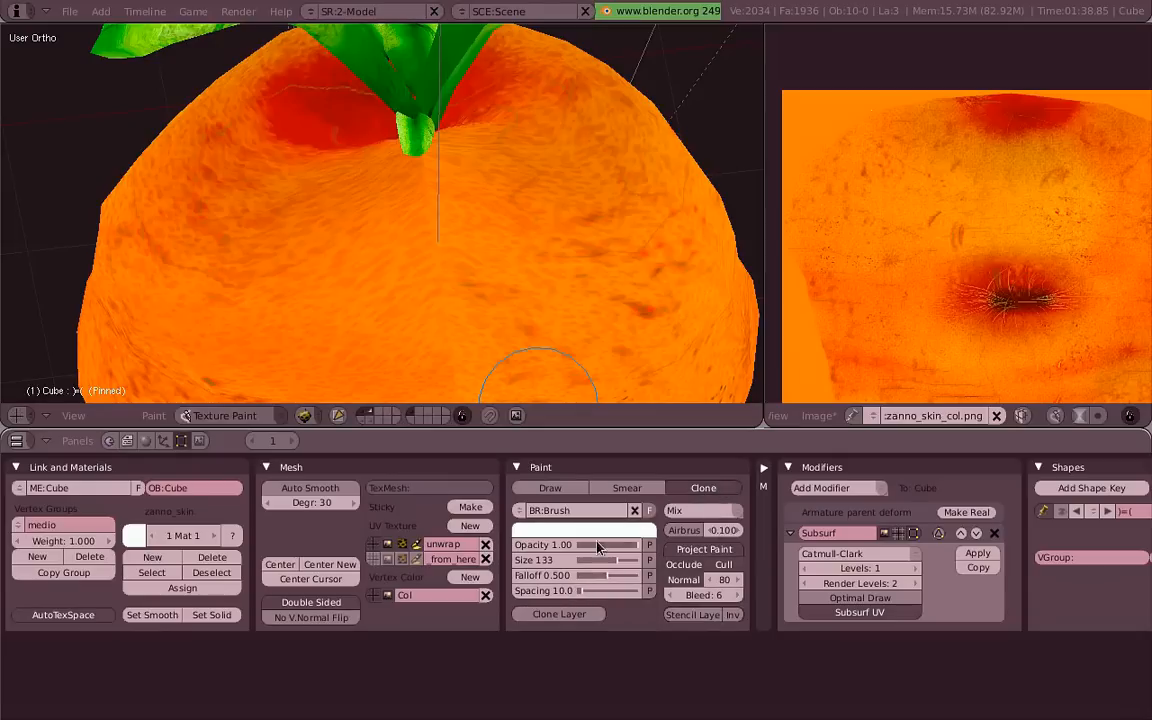
{"action": "mouse_move", "coordinate": [585, 635]}
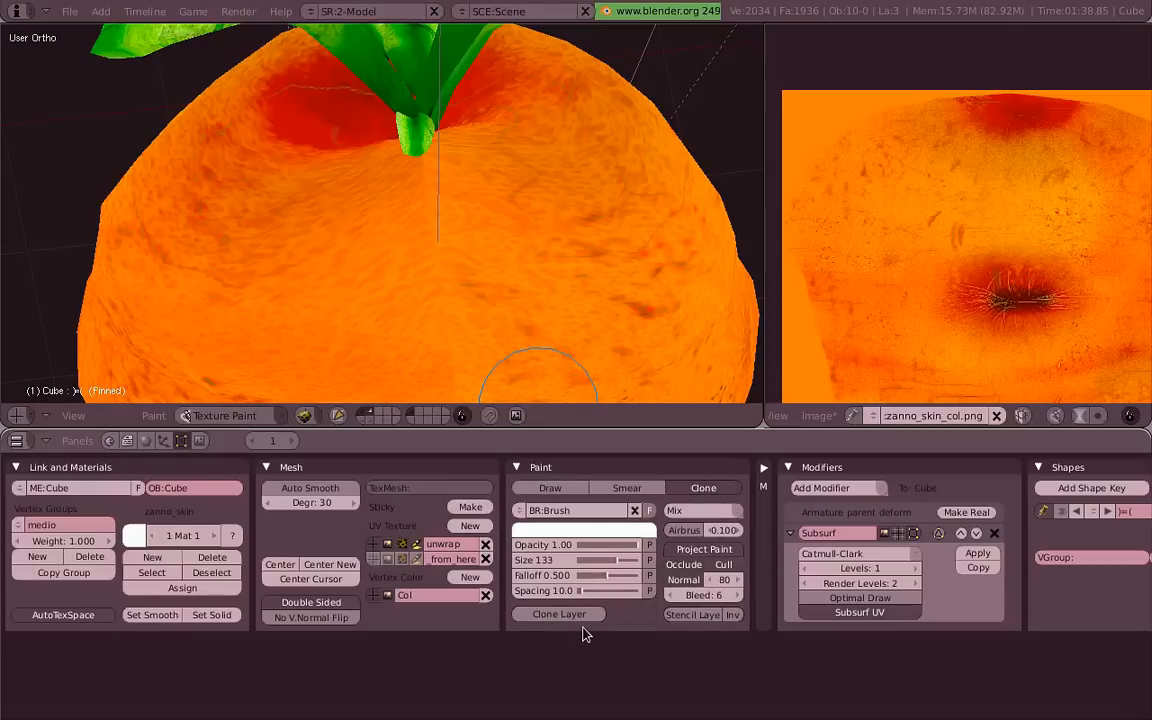
{"action": "mouse_move", "coordinate": [559, 614]}
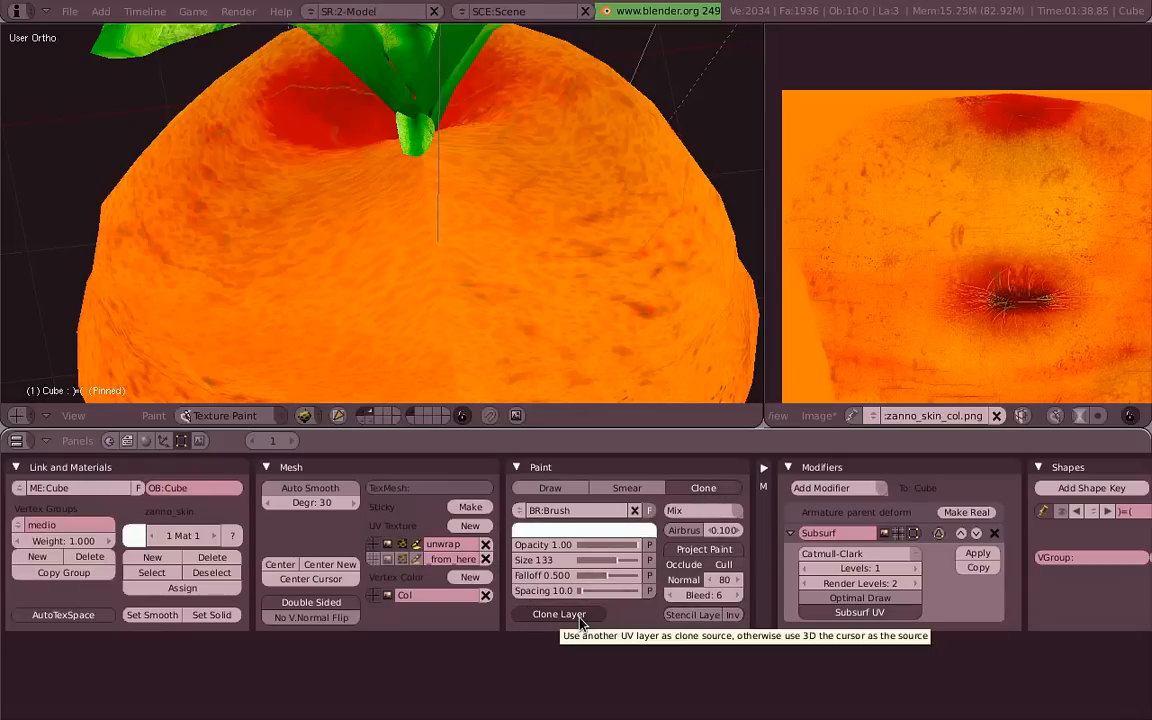
{"action": "mouse_move", "coordinate": [405, 570]}
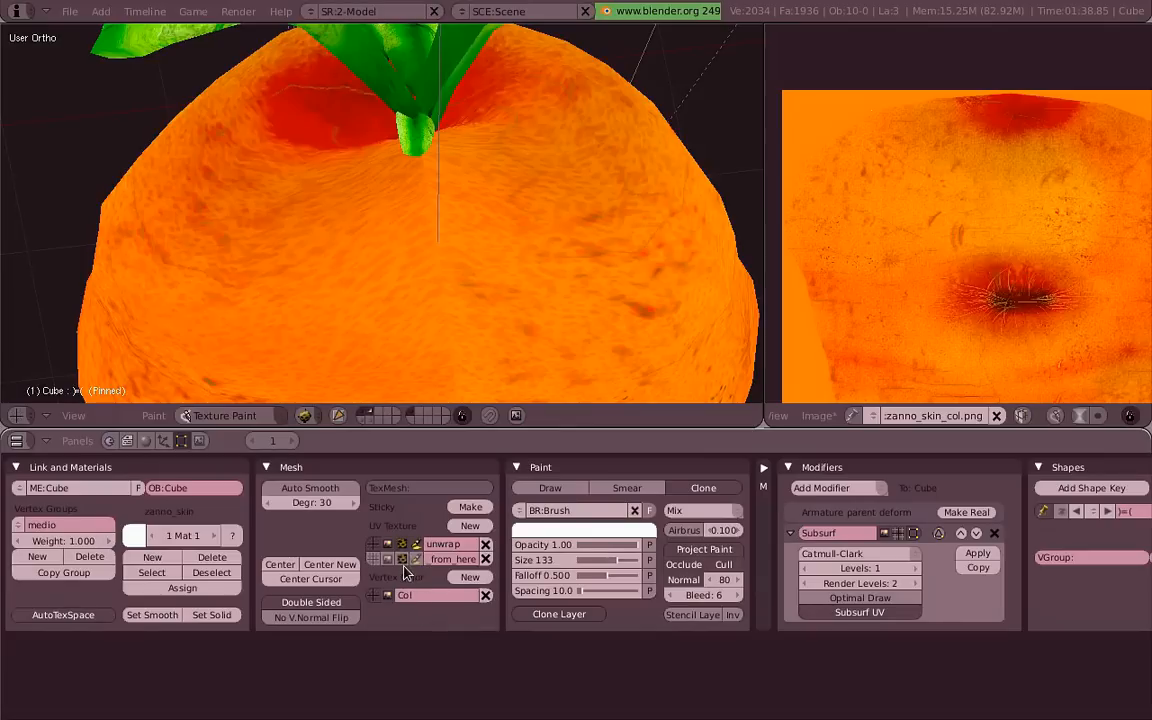
{"action": "mouse_move", "coordinate": [404, 558]}
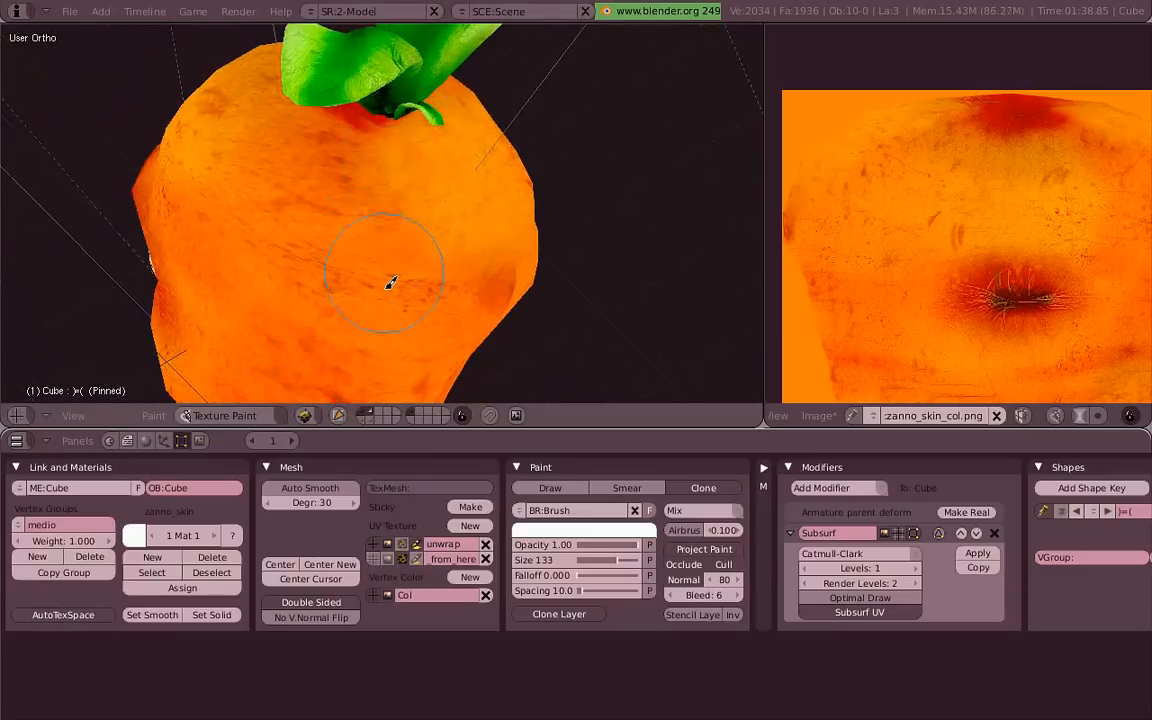
{"action": "mouse_move", "coordinate": [512, 382]}
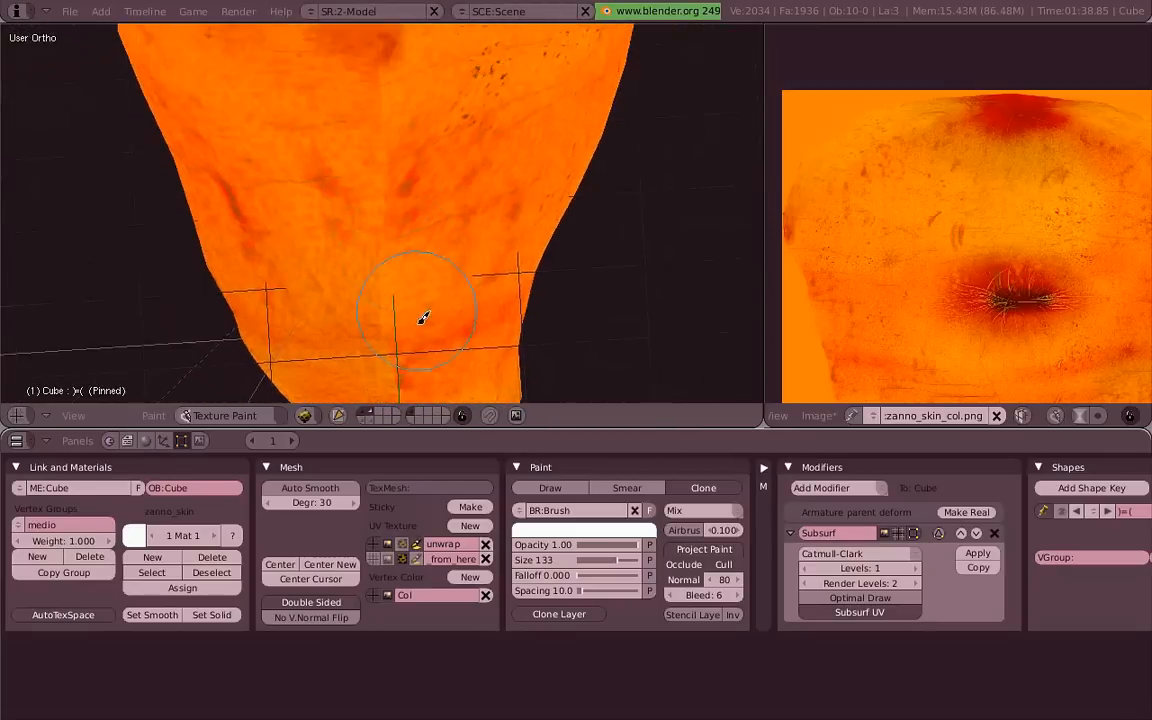
Check the UV layout in Edit Mode, then clone-paint the seam on the carrot's lower body.
{"action": "left_click", "coordinate": [224, 415]}
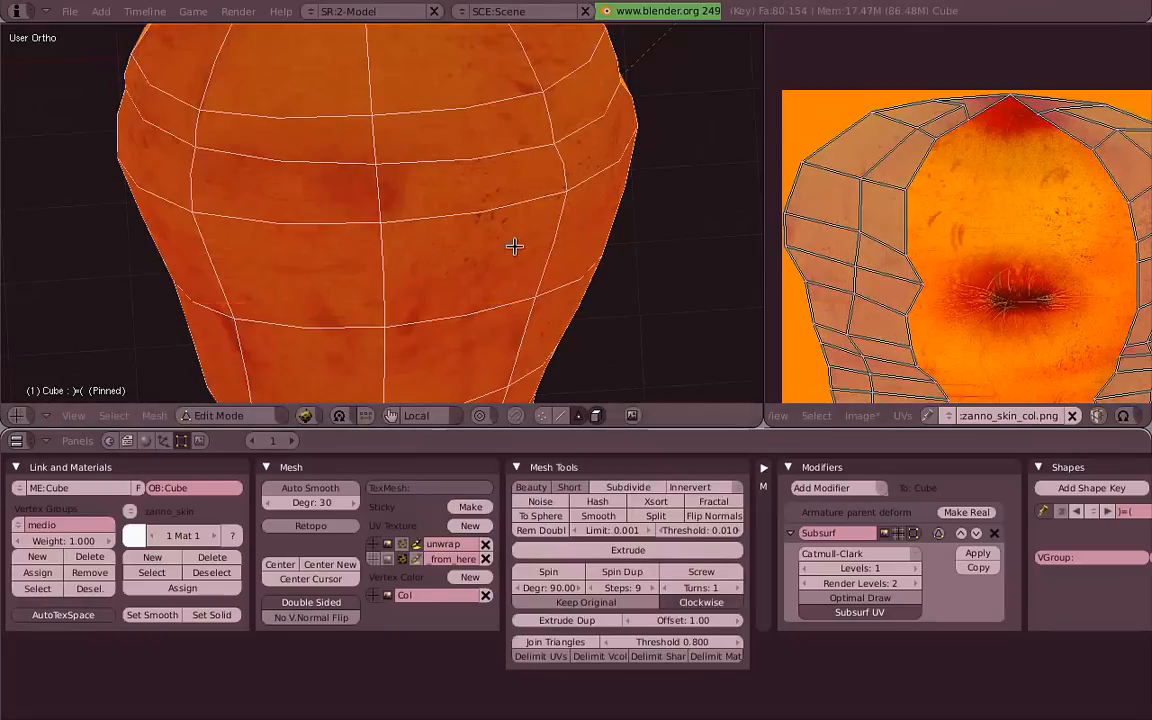
{"action": "left_click", "coordinate": [230, 415]}
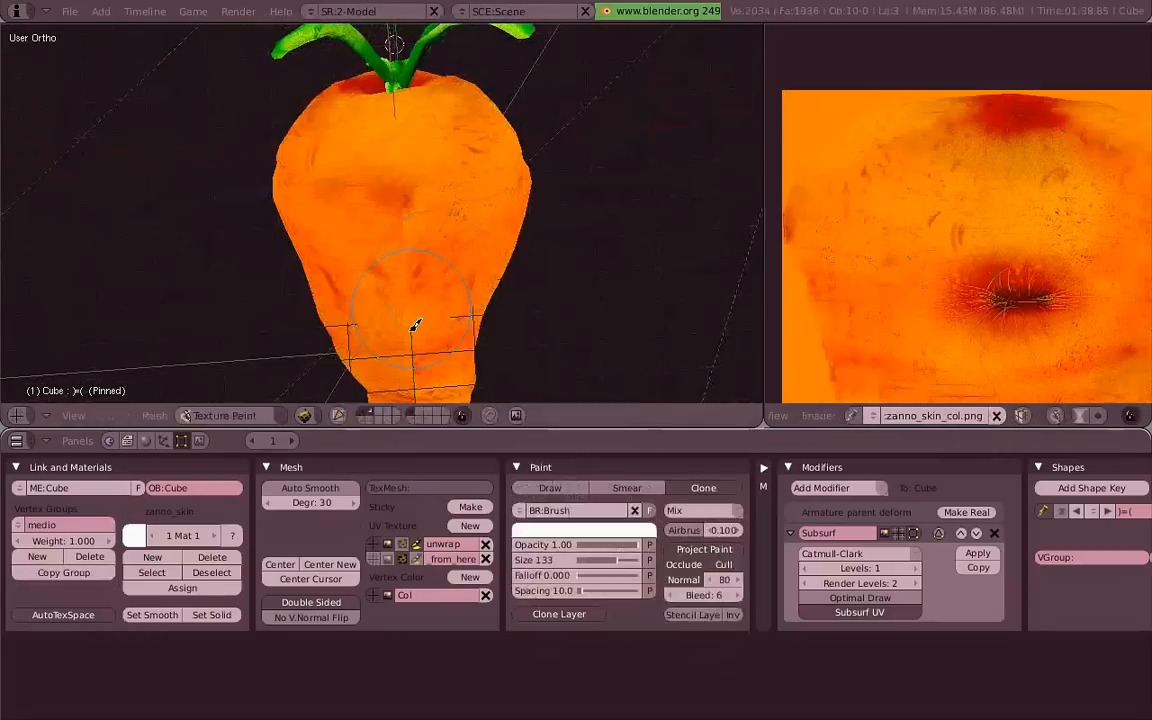
{"action": "left_click", "coordinate": [225, 415]}
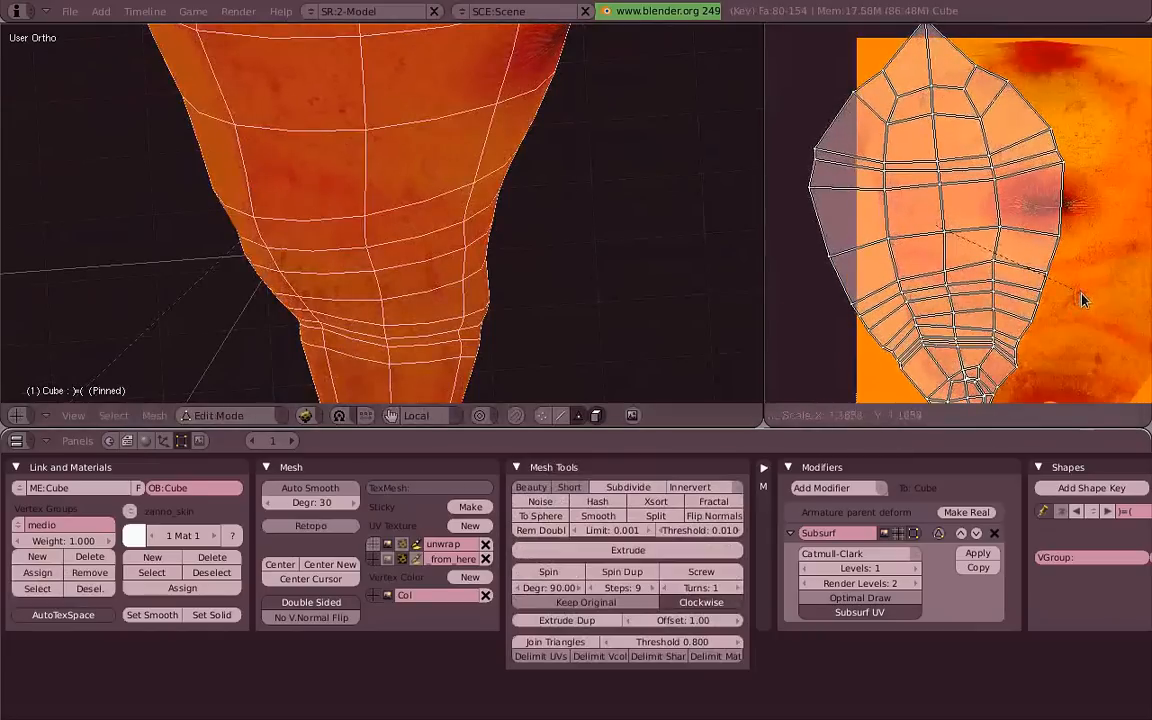
{"action": "left_click", "coordinate": [218, 415]}
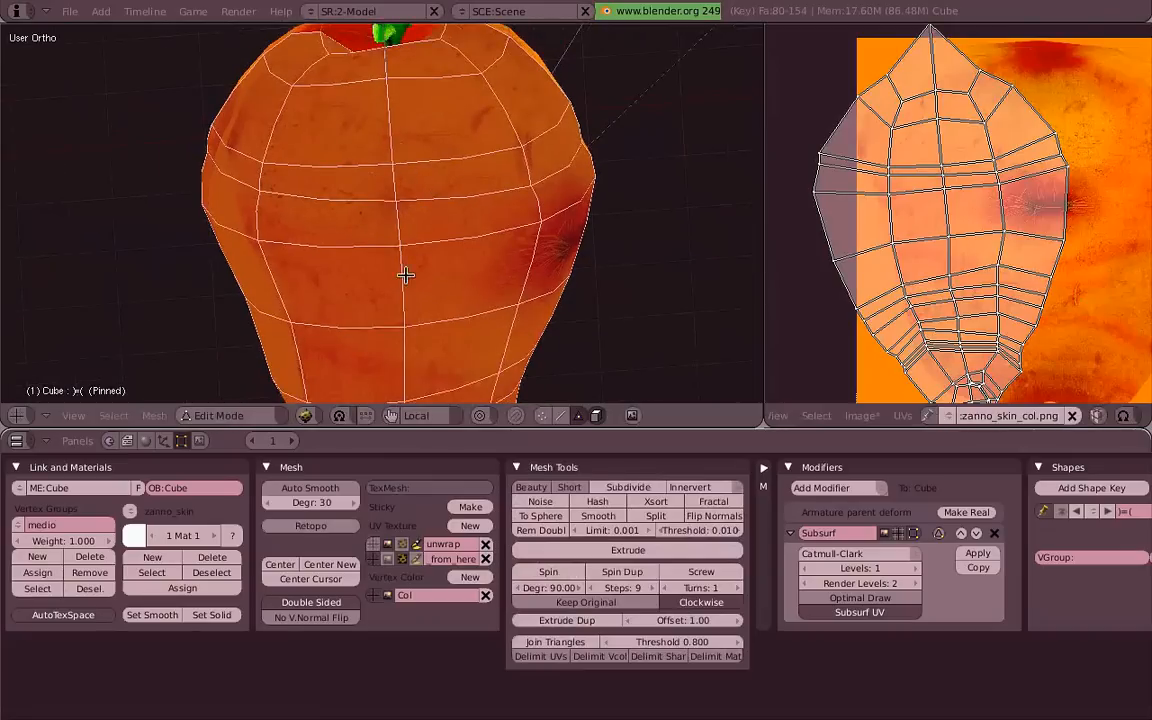
{"action": "left_click", "coordinate": [225, 415]}
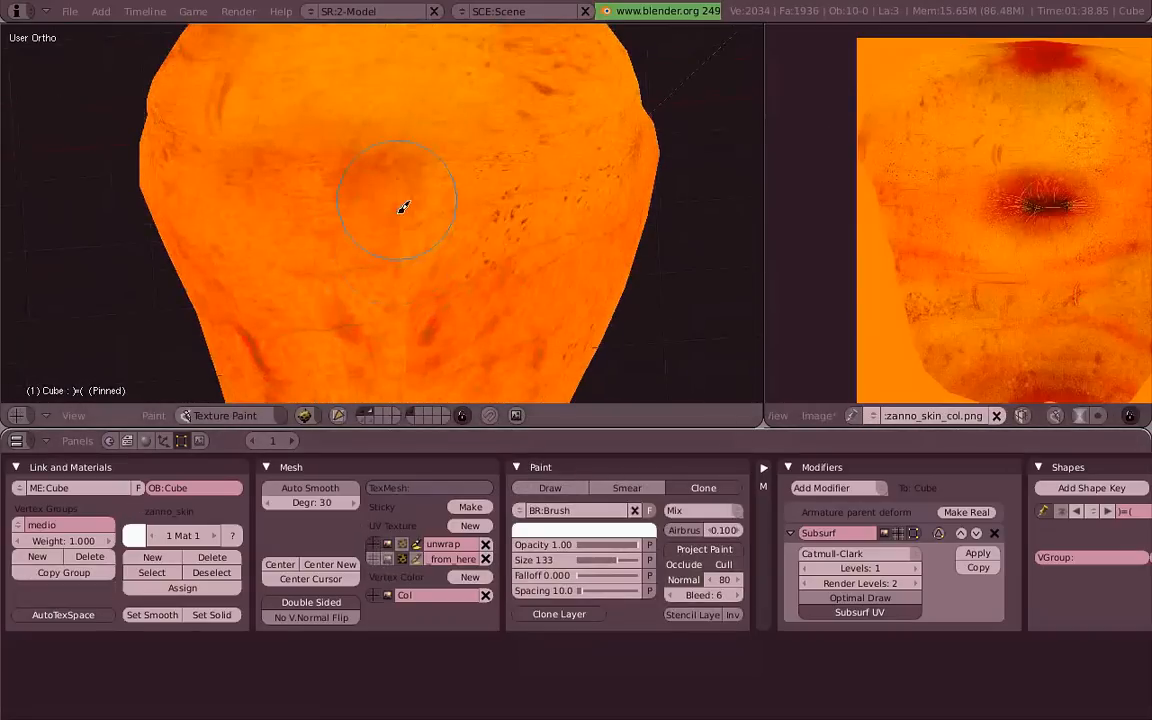
{"action": "left_click_drag", "start_coordinate": [400, 207], "coordinate": [445, 350]}
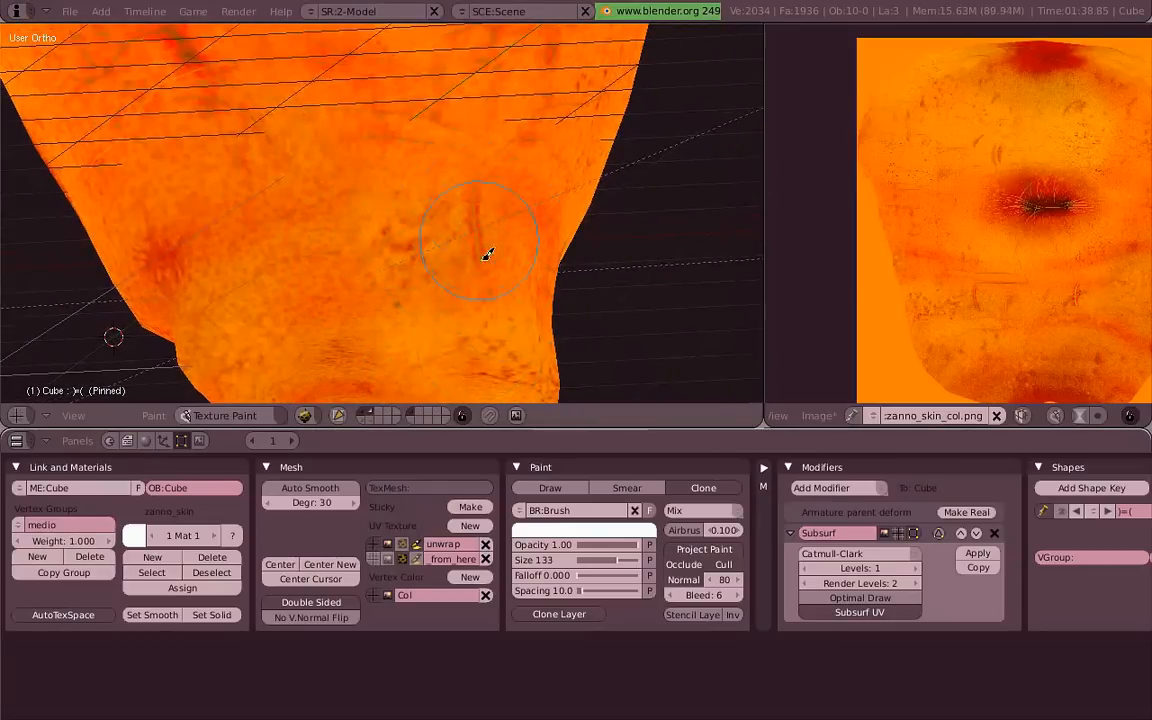
Recheck the UVs and set clone_from_here as the UV layer to clone from.
{"action": "left_click", "coordinate": [223, 415]}
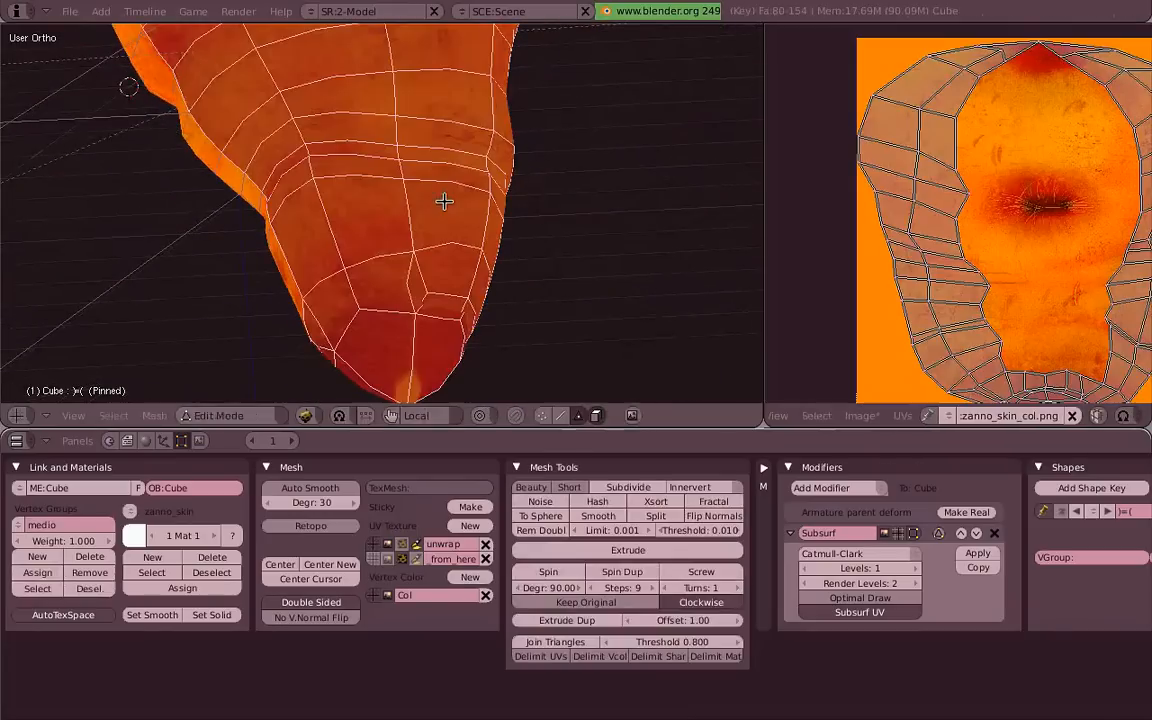
{"action": "left_click", "coordinate": [218, 415]}
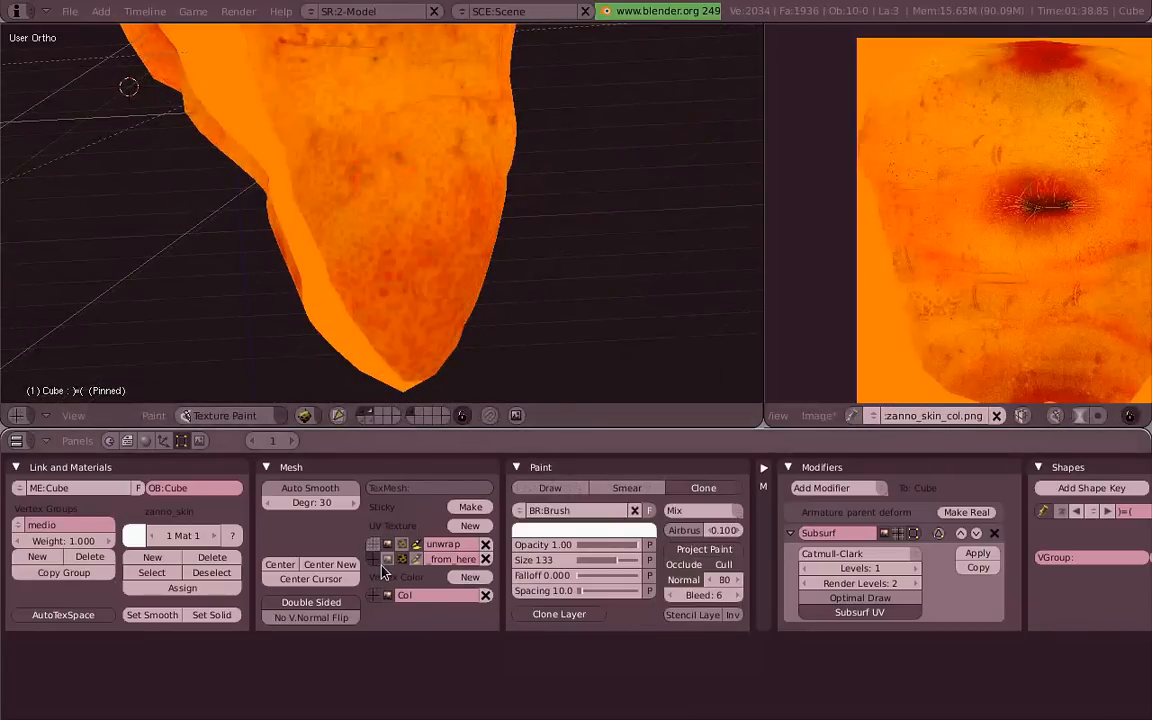
{"action": "left_click", "coordinate": [225, 415]}
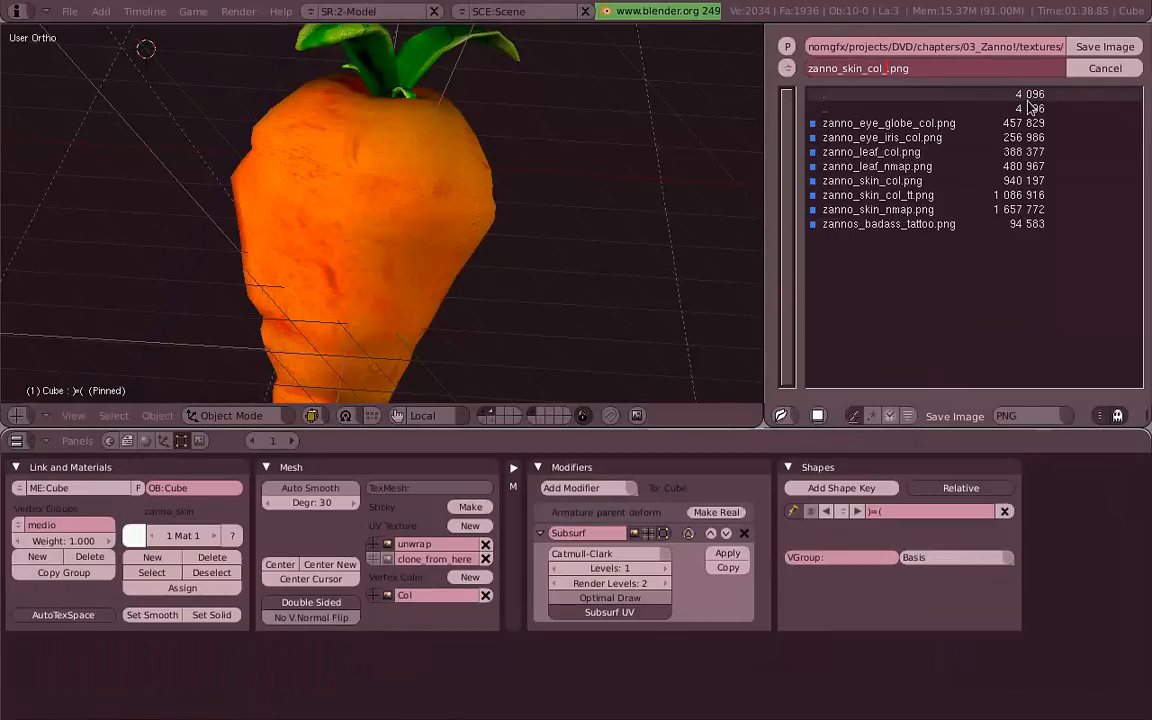
Save the image as zanno_skin_col_noseams!.png and assign it to skin_col_base and skin_col_modif.
{"action": "type", "text": "_noseams!"}
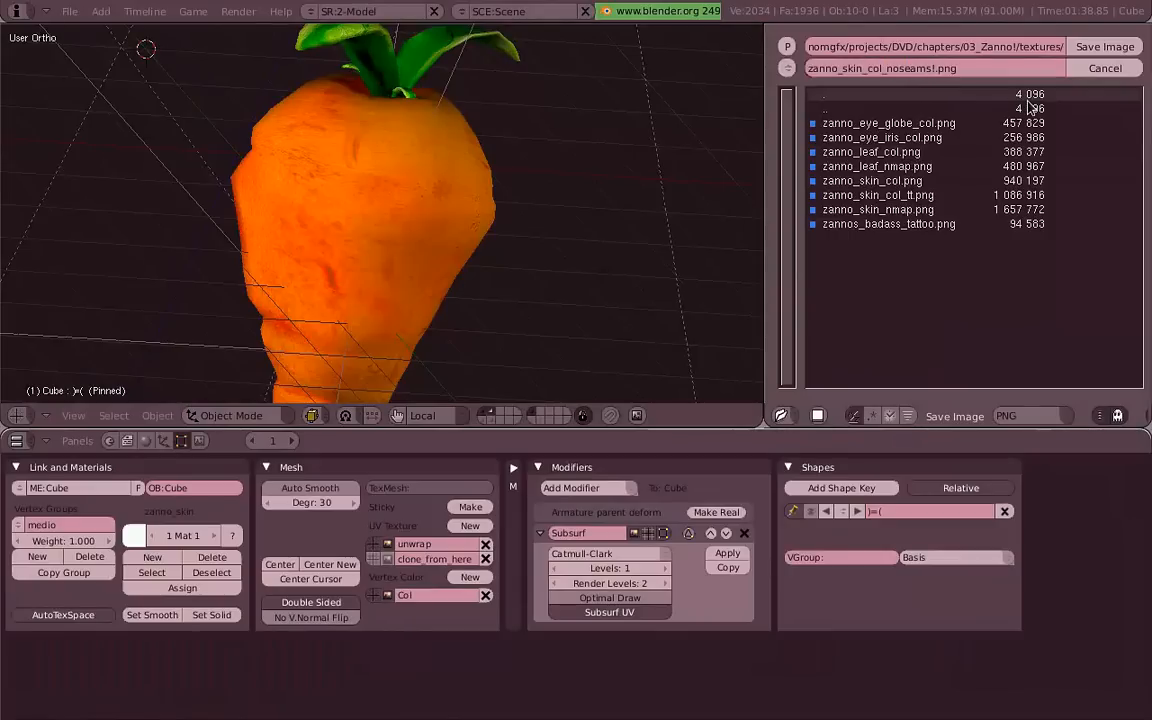
{"action": "mouse_move", "coordinate": [607, 167]}
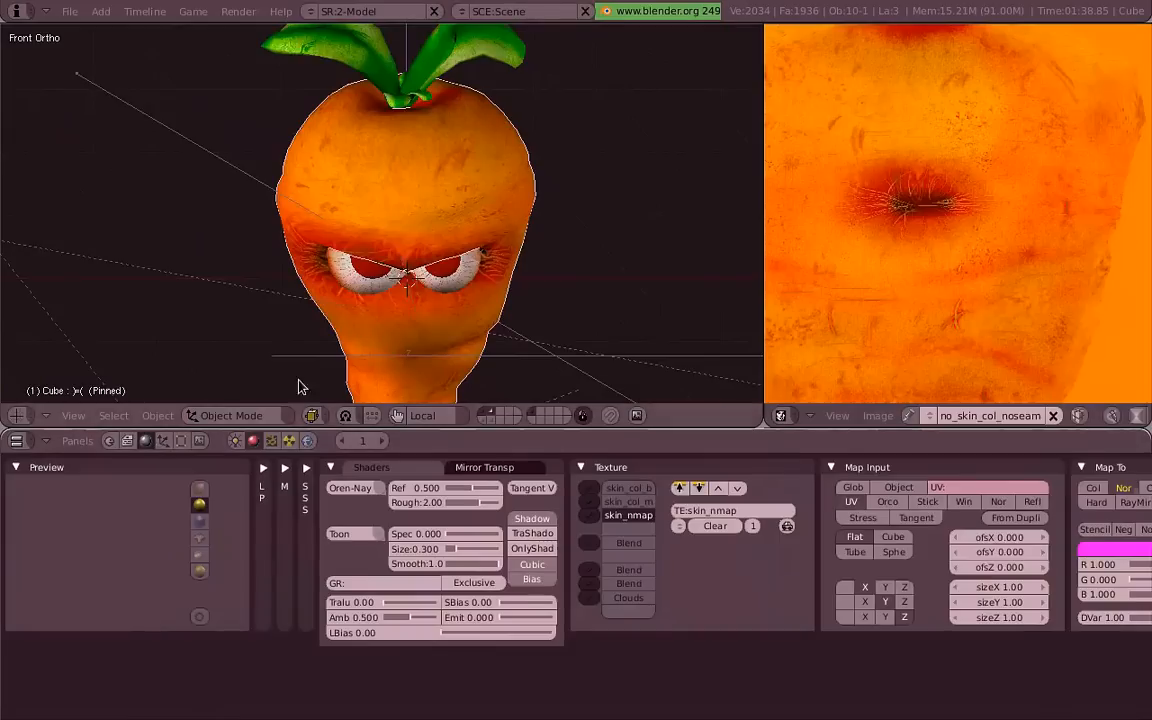
{"action": "left_click", "coordinate": [270, 441]}
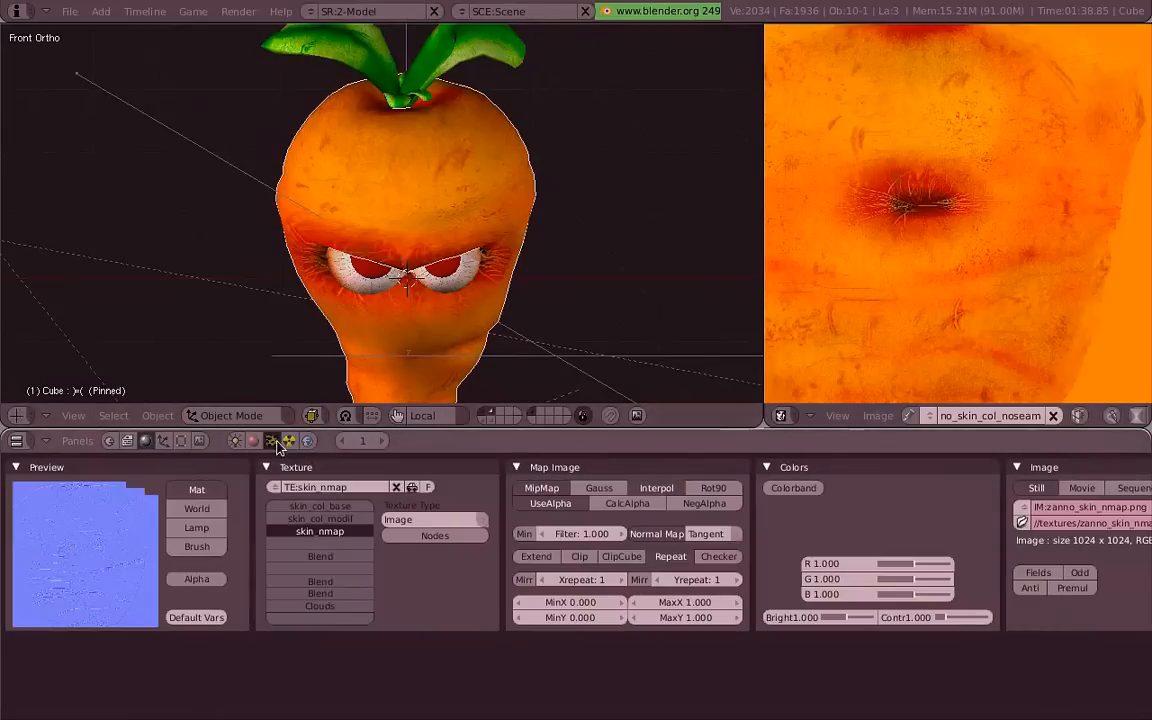
{"action": "left_click", "coordinate": [320, 505]}
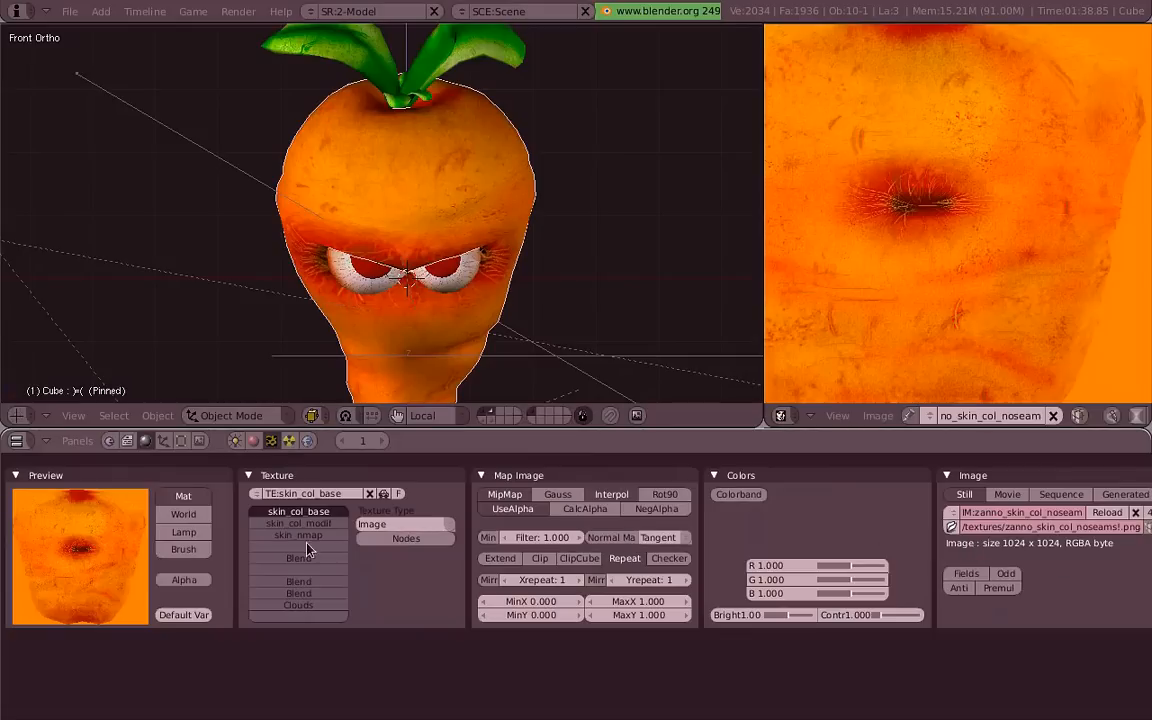
{"action": "left_click", "coordinate": [298, 523]}
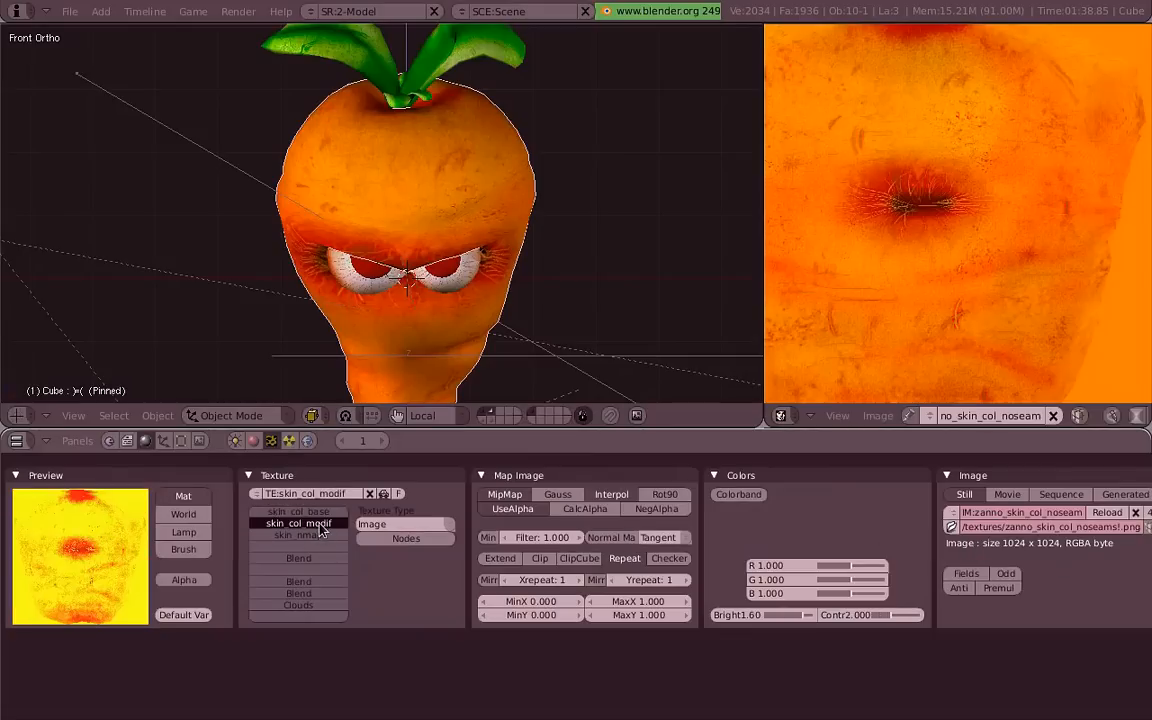
{"action": "left_click", "coordinate": [298, 510]}
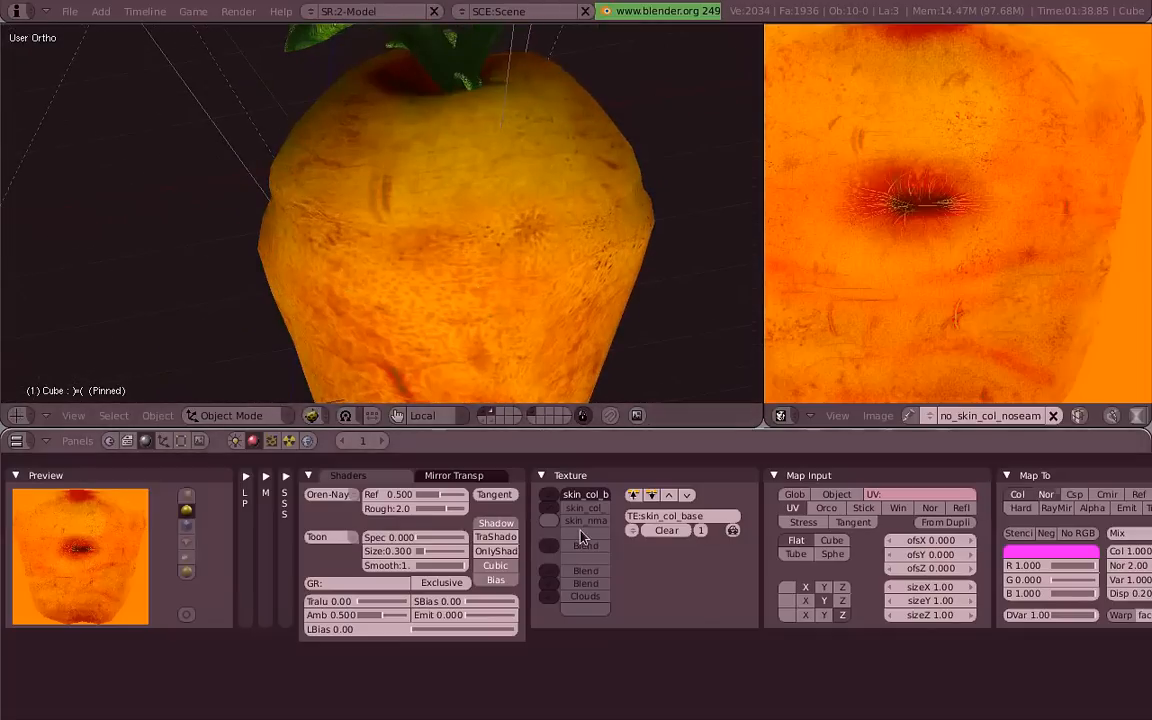
Select the skin_nmap texture, inspect the UVs in Edit Mode, then return to Texture Paint.
{"action": "left_click", "coordinate": [585, 520]}
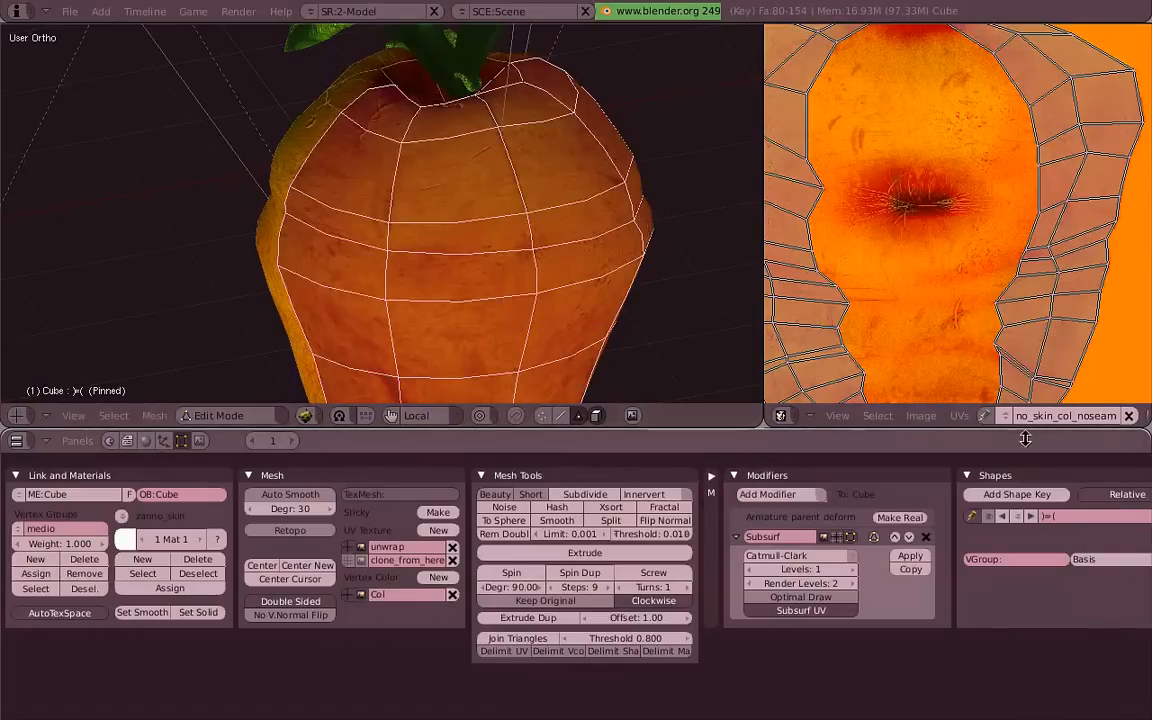
{"action": "left_click", "coordinate": [1004, 415]}
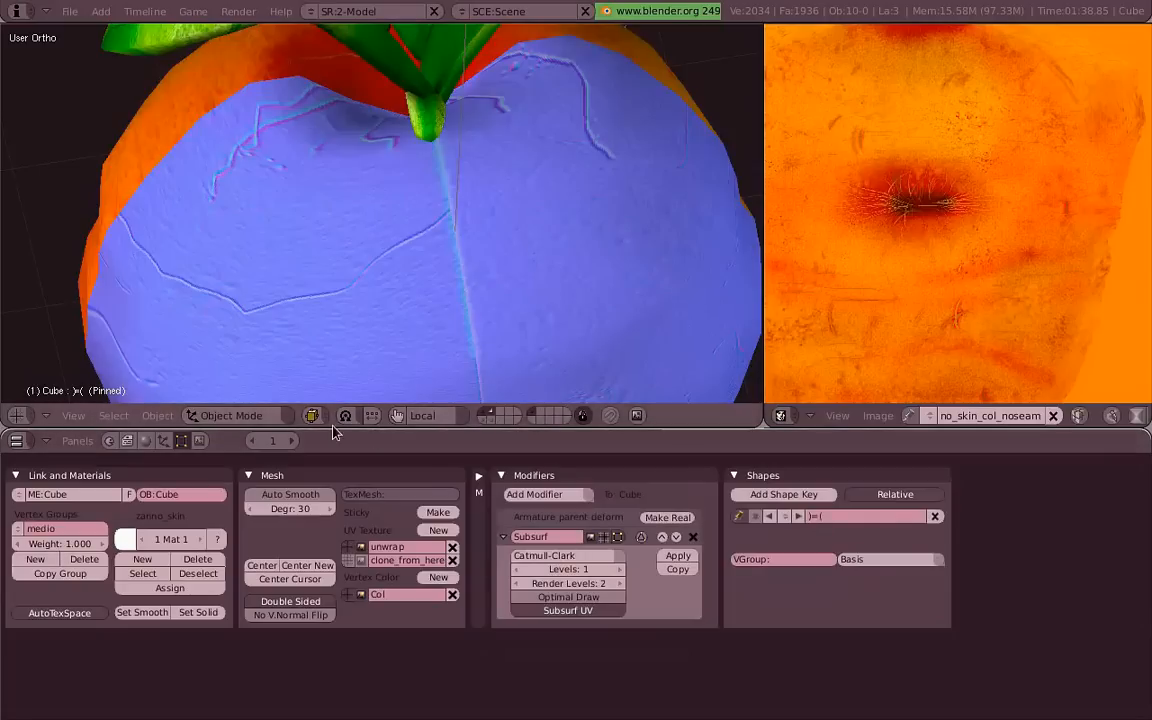
{"action": "left_click", "coordinate": [231, 415]}
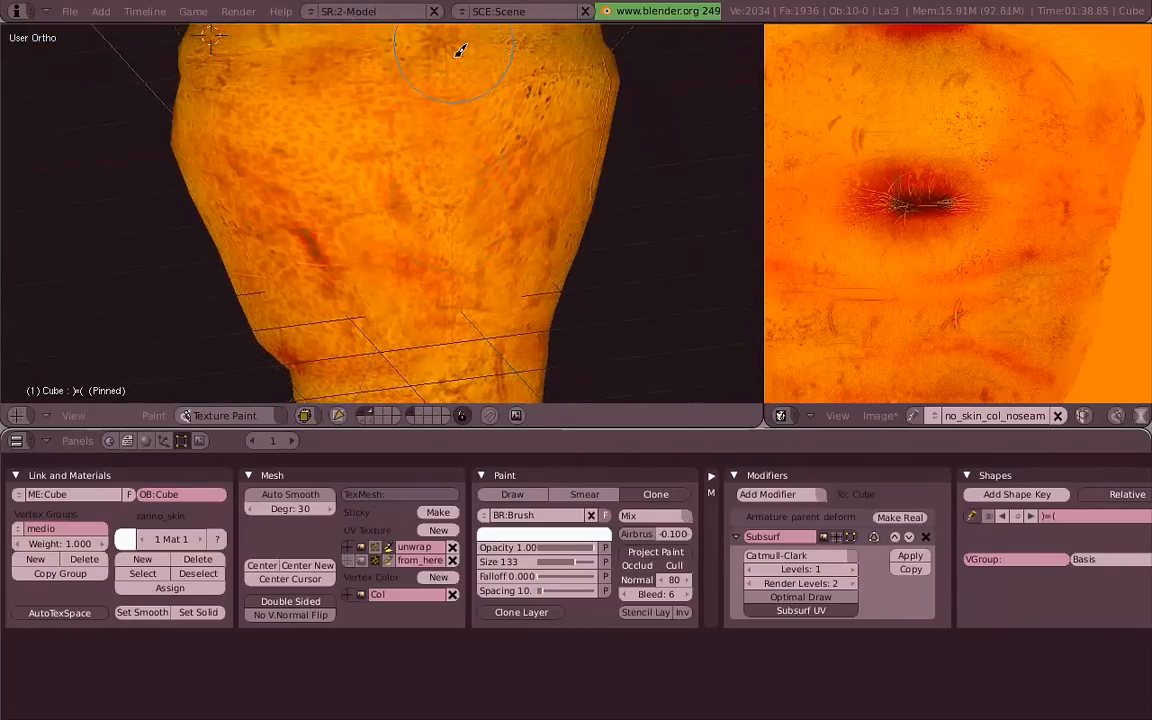
Clone-paint the leftover seams on the carrot skin, then check the UVs in Edit Mode.
{"action": "left_click", "coordinate": [230, 415]}
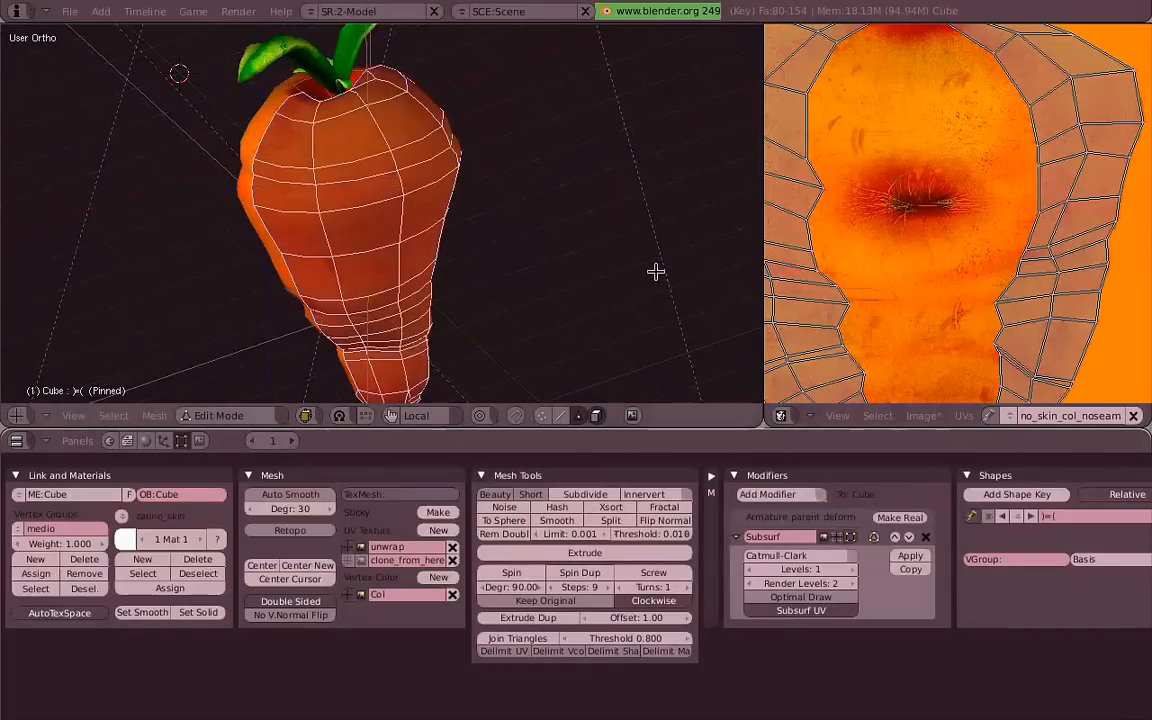
{"action": "left_click", "coordinate": [1011, 415]}
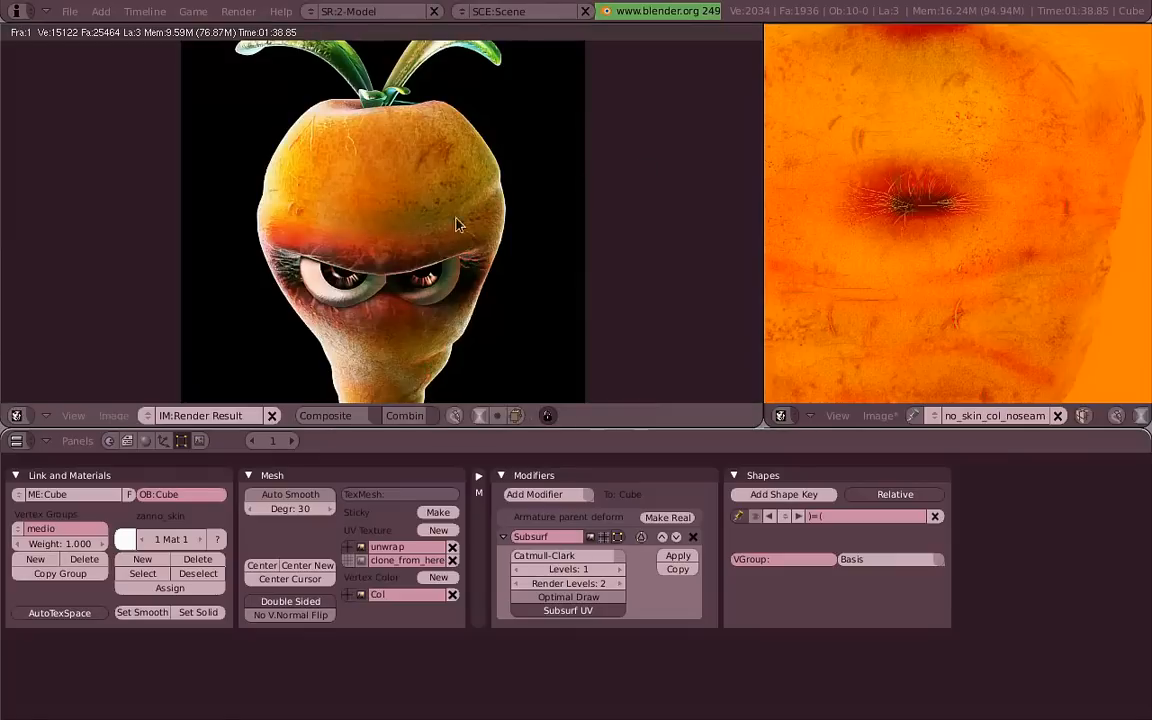
{"action": "mouse_move", "coordinate": [397, 135]}
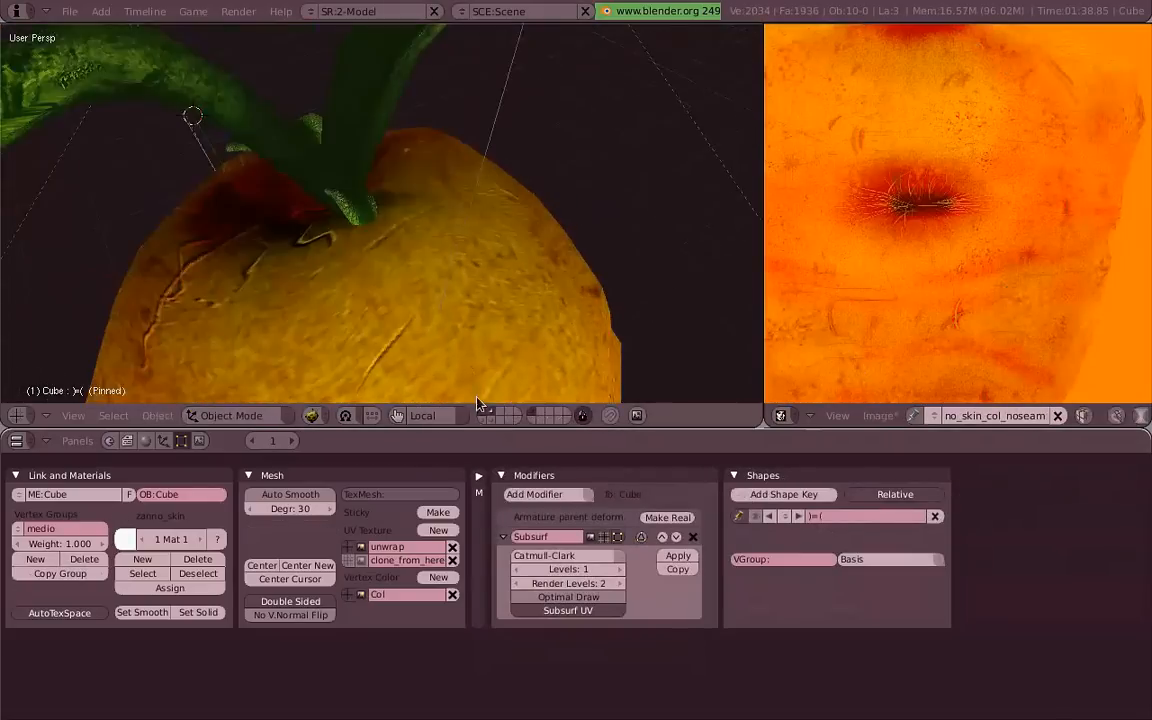
Swap the skin normal map image for its noseams version via Image > Replace.
{"action": "key", "text": "Tab"}
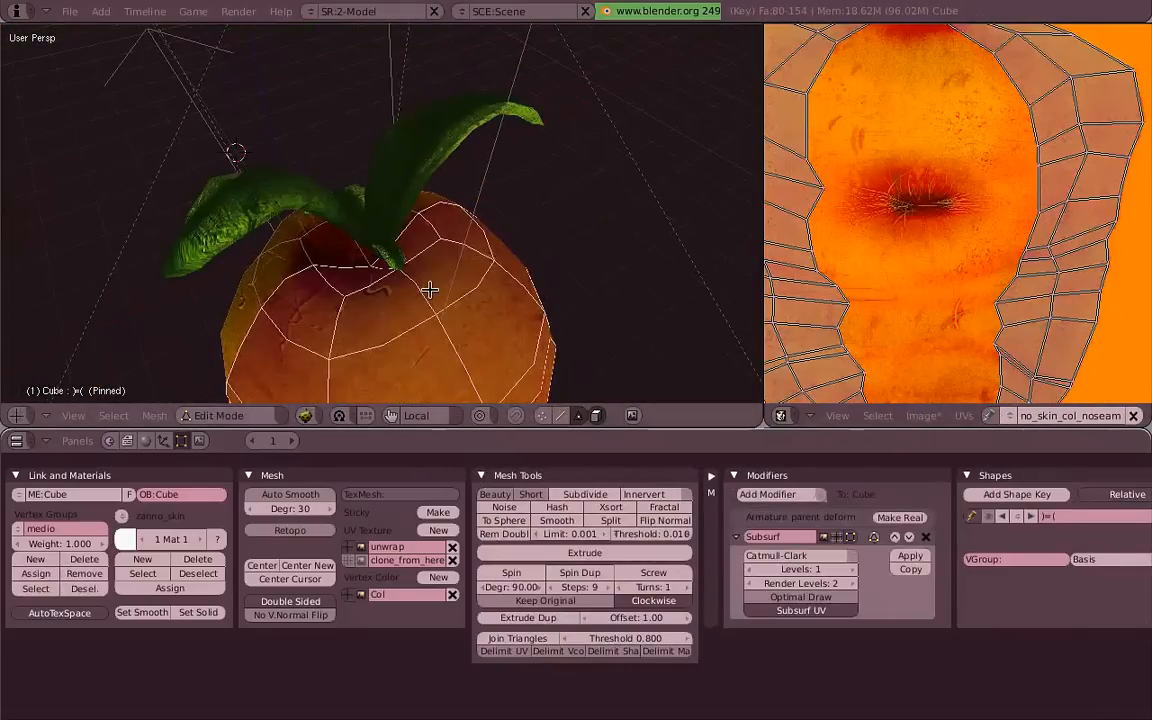
{"action": "left_click", "coordinate": [923, 415]}
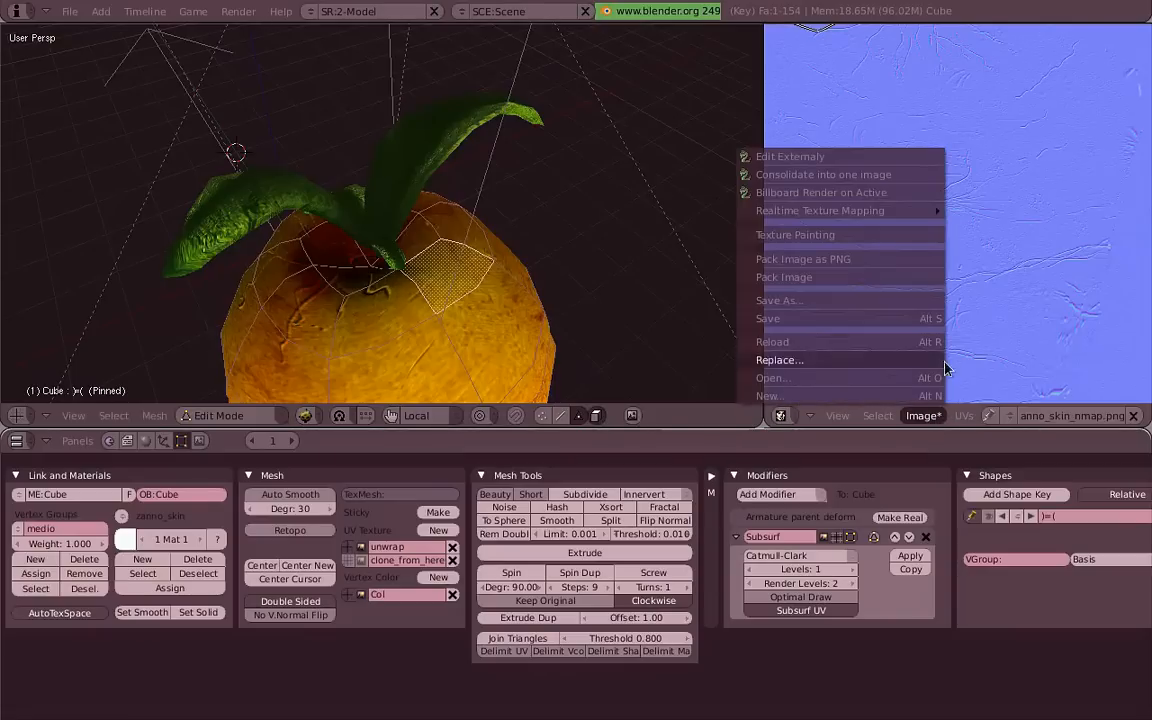
{"action": "left_click", "coordinate": [779, 359]}
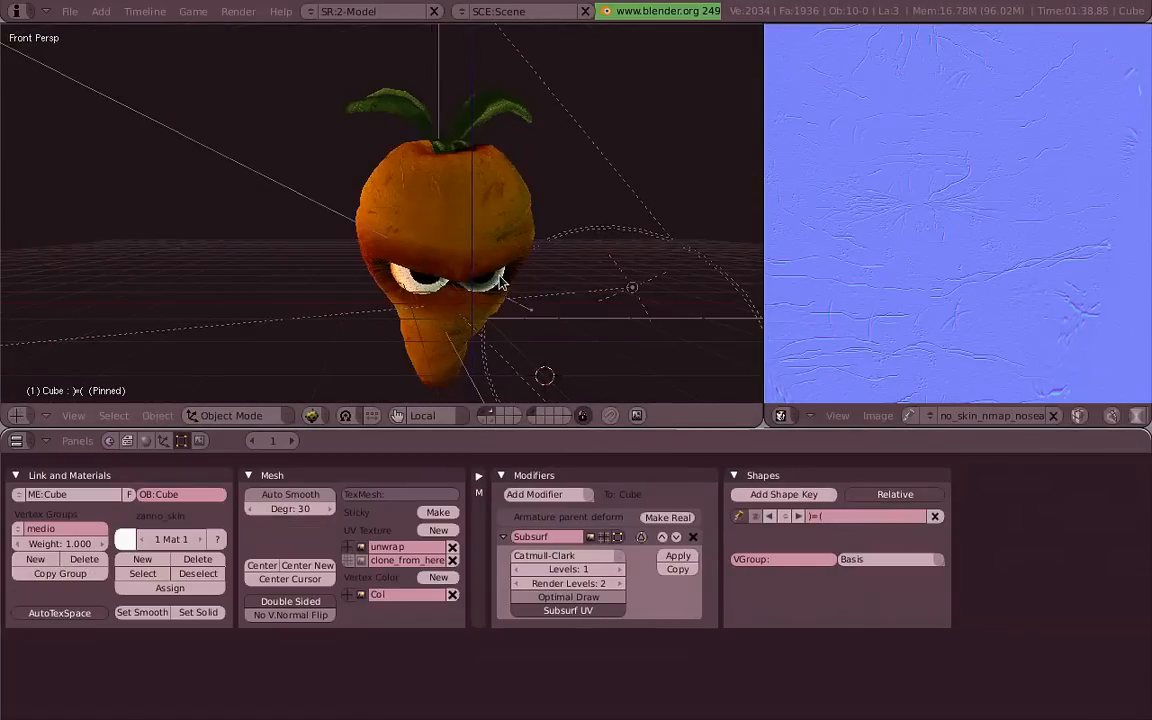
Switch to the scene camera view and bring up the carrot's material buttons.
{"action": "key", "text": "KP_0"}
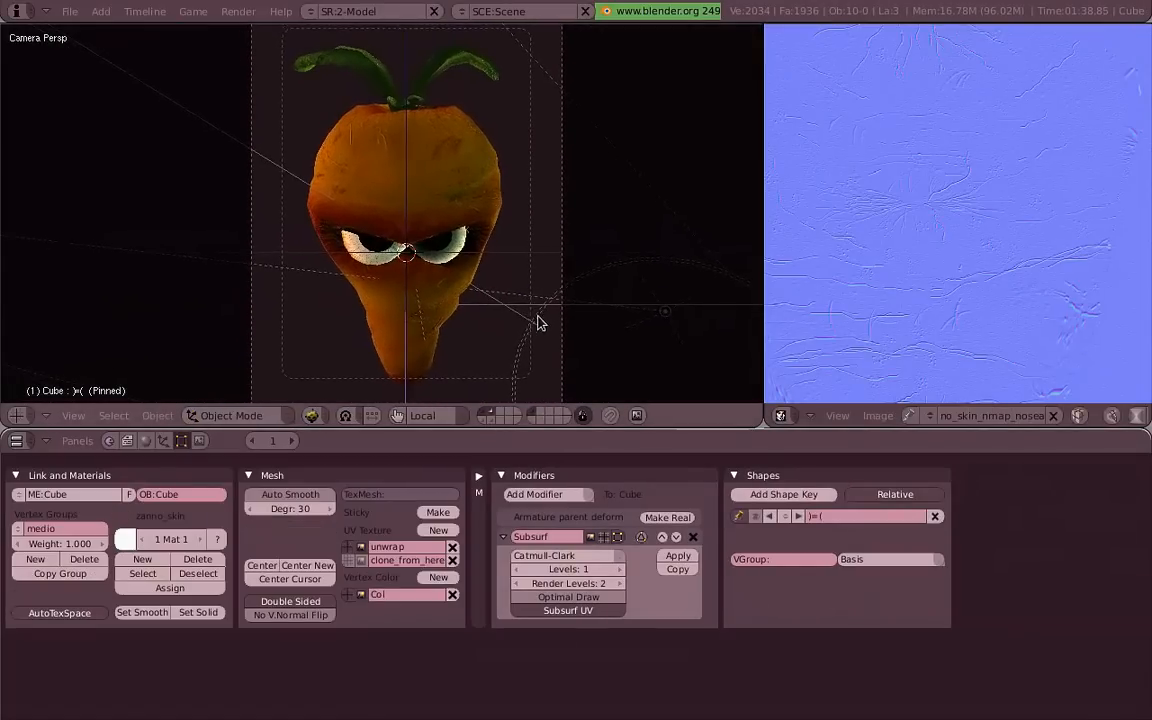
{"action": "mouse_move", "coordinate": [528, 311]}
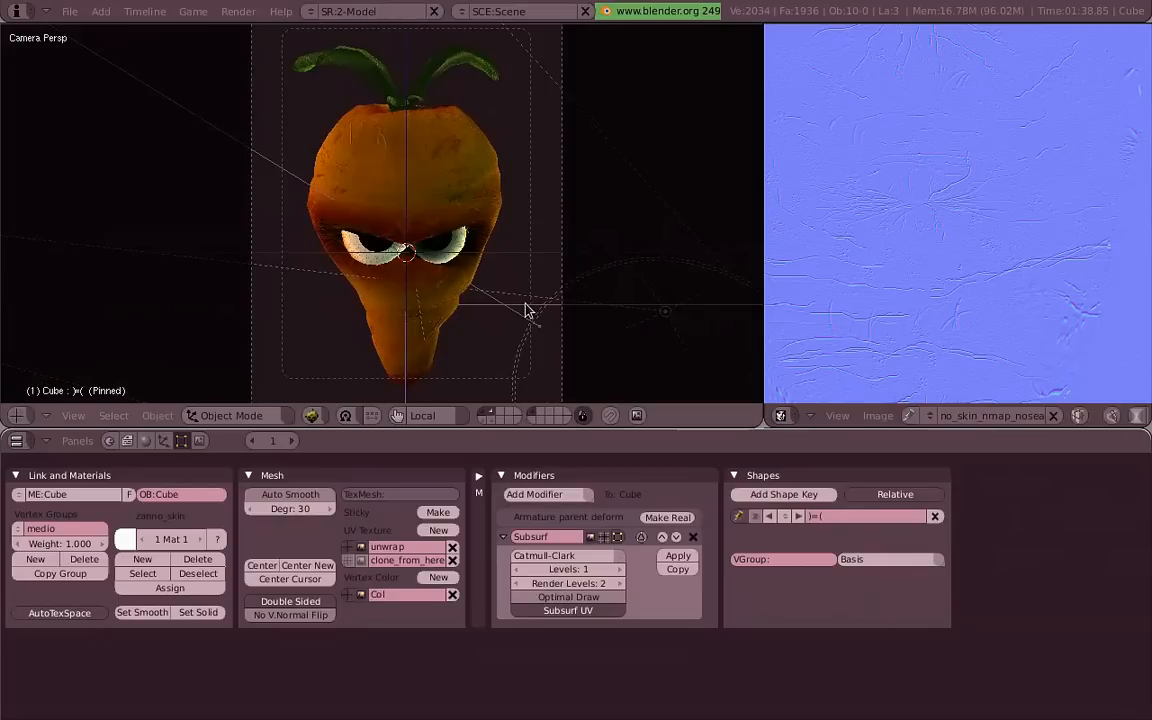
{"action": "mouse_move", "coordinate": [497, 325]}
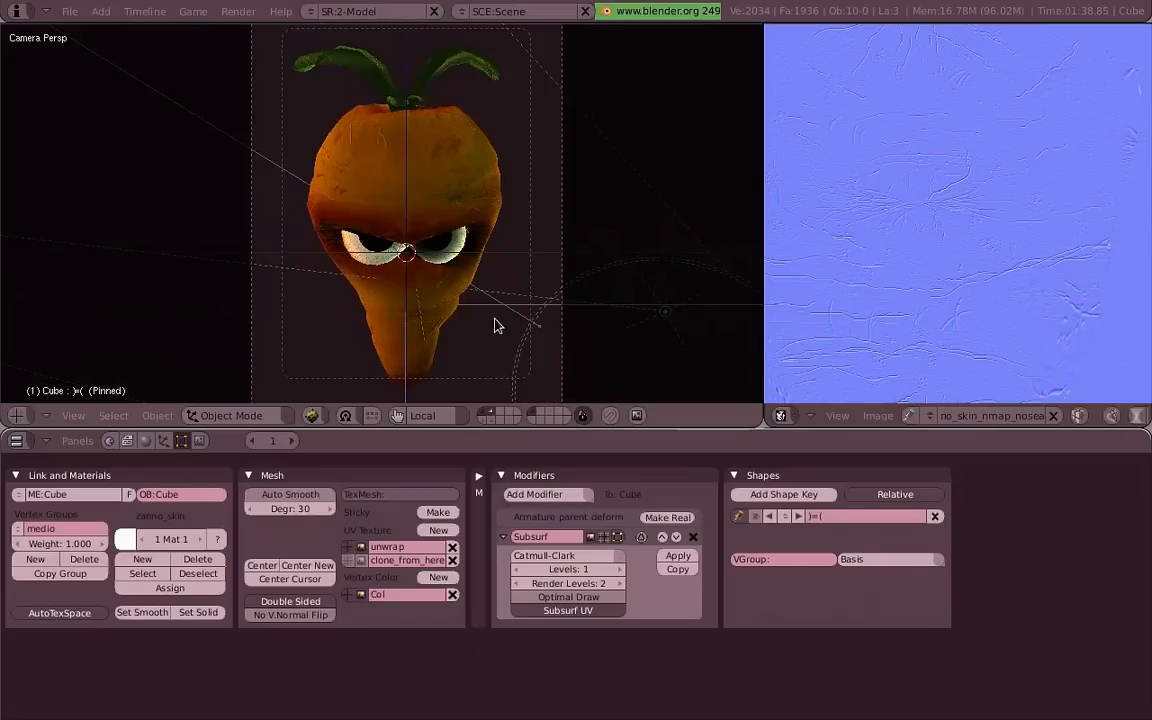
{"action": "left_click", "coordinate": [288, 440]}
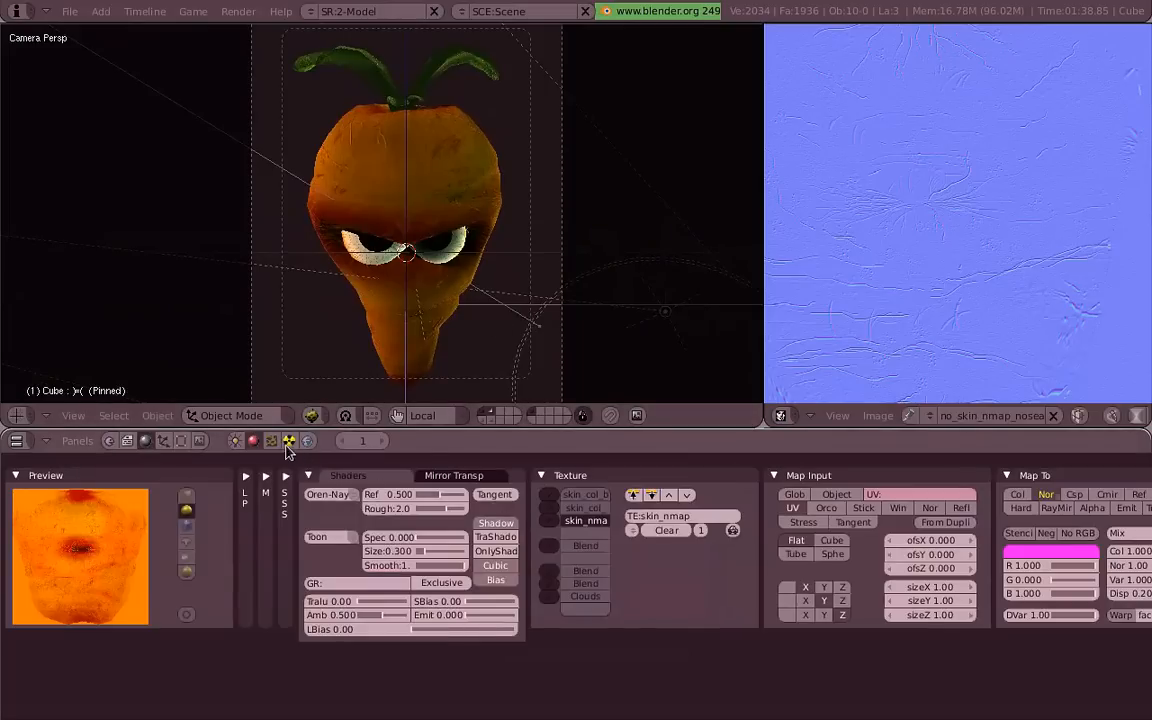
{"action": "left_click", "coordinate": [253, 440]}
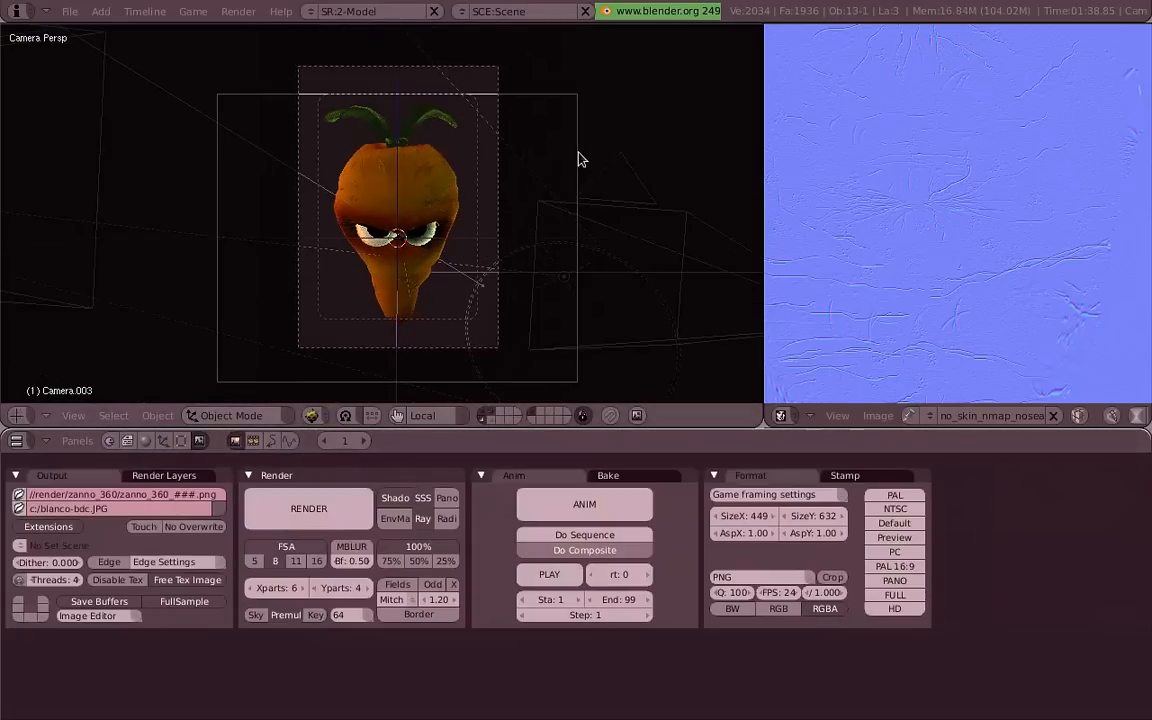
Trackball-rotate Camera.003 to view the carrot's back side.
{"action": "left_click_drag", "start_coordinate": [580, 160], "coordinate": [530, 275]}
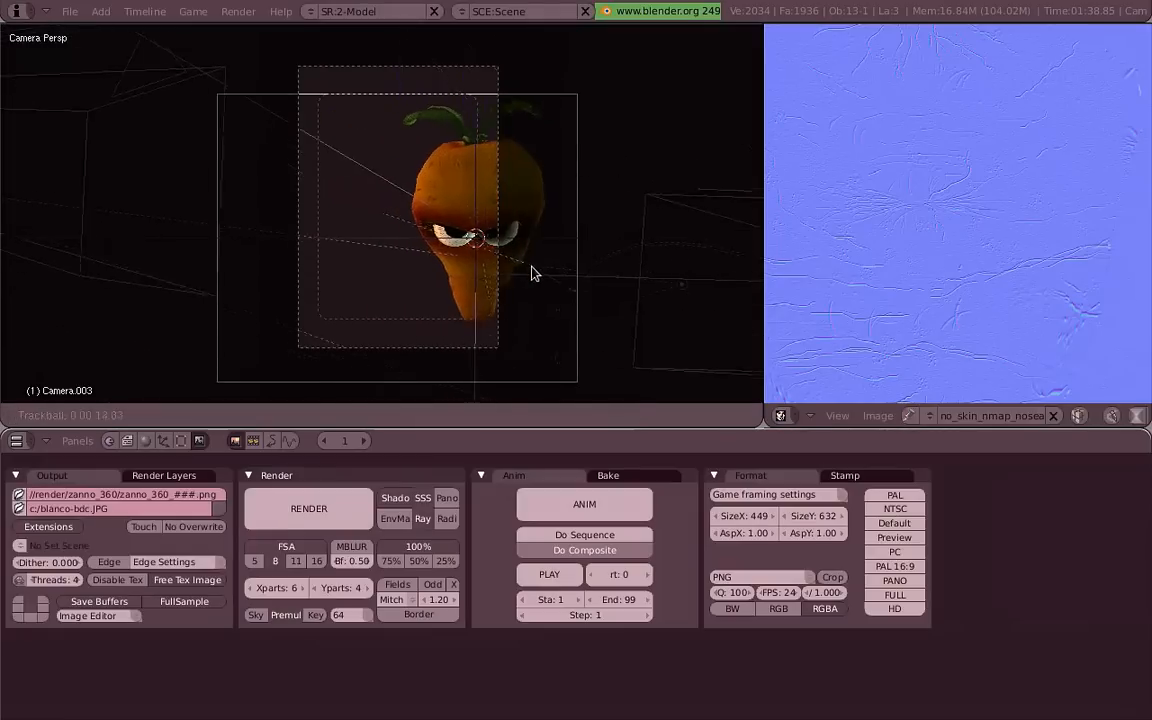
{"action": "left_click_drag", "start_coordinate": [532, 273], "coordinate": [547, 255]}
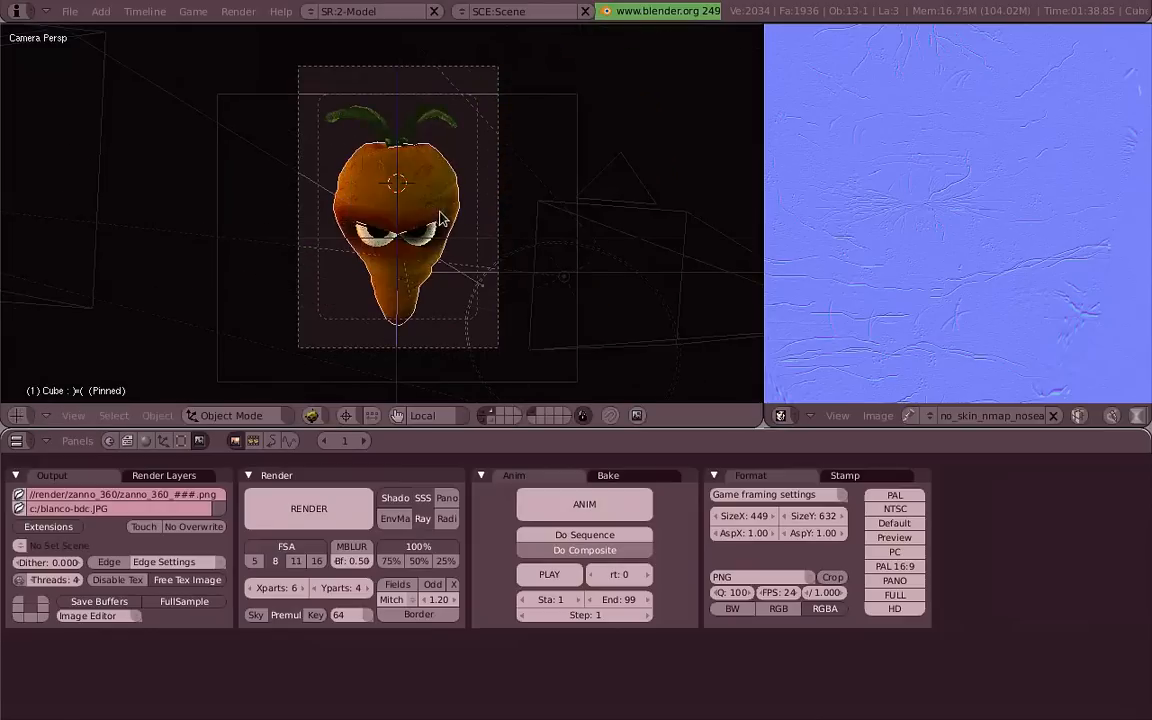
{"action": "left_click_drag", "start_coordinate": [440, 218], "coordinate": [728, 227]}
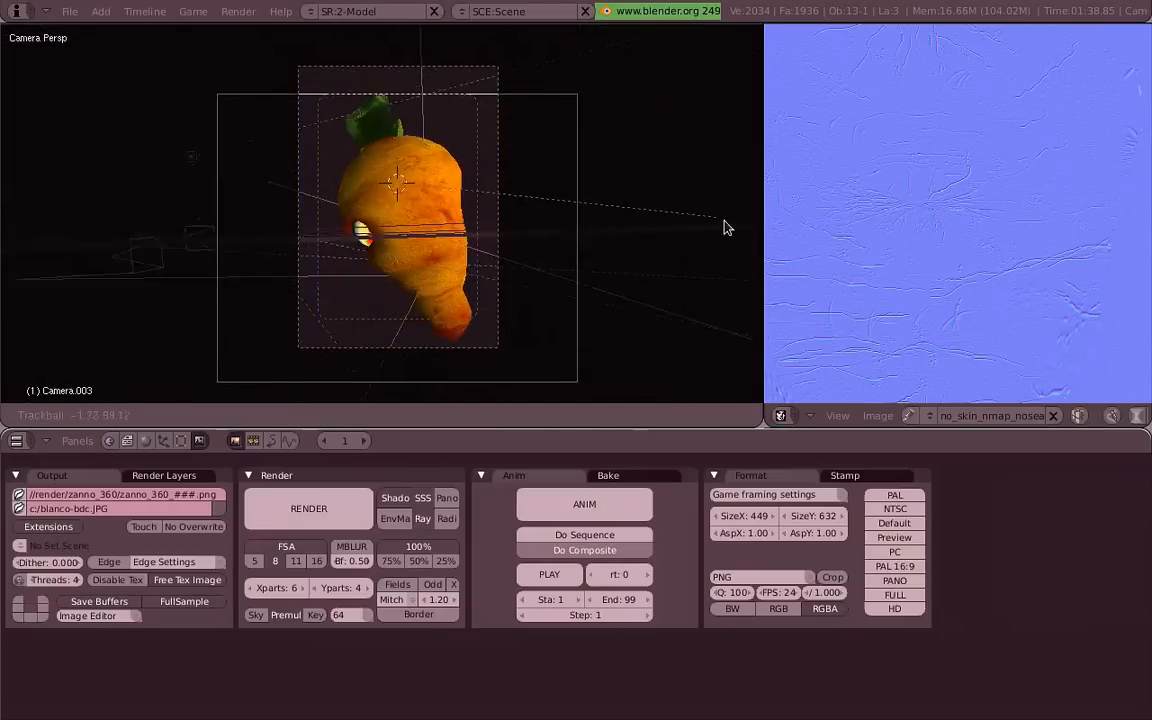
{"action": "left_click_drag", "start_coordinate": [728, 227], "coordinate": [527, 157]}
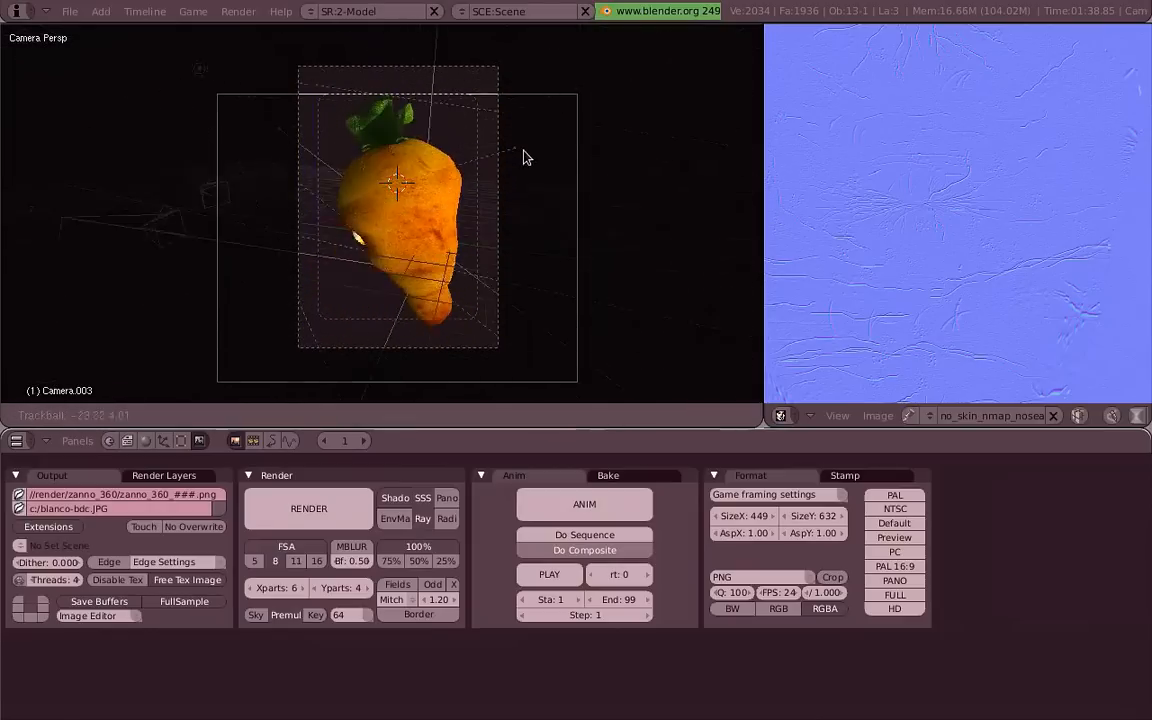
{"action": "left_click_drag", "start_coordinate": [527, 157], "coordinate": [587, 165]}
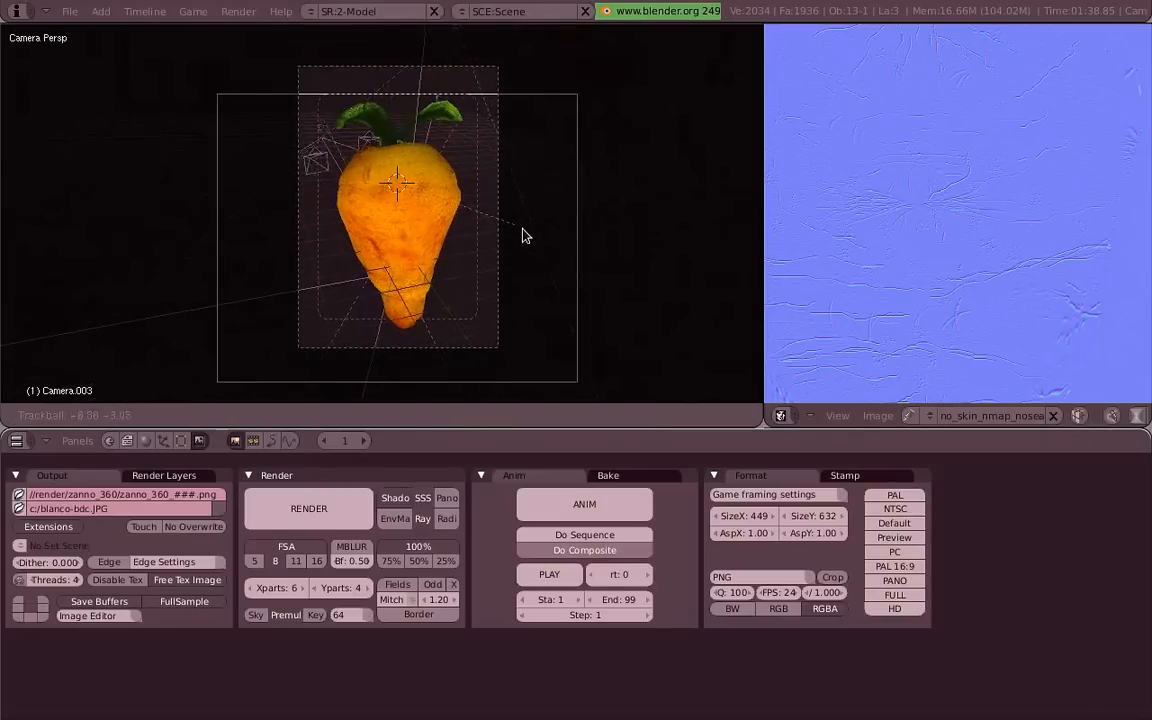
Confirm the camera's new orientation and render with F12.
{"action": "left_click", "coordinate": [309, 508]}
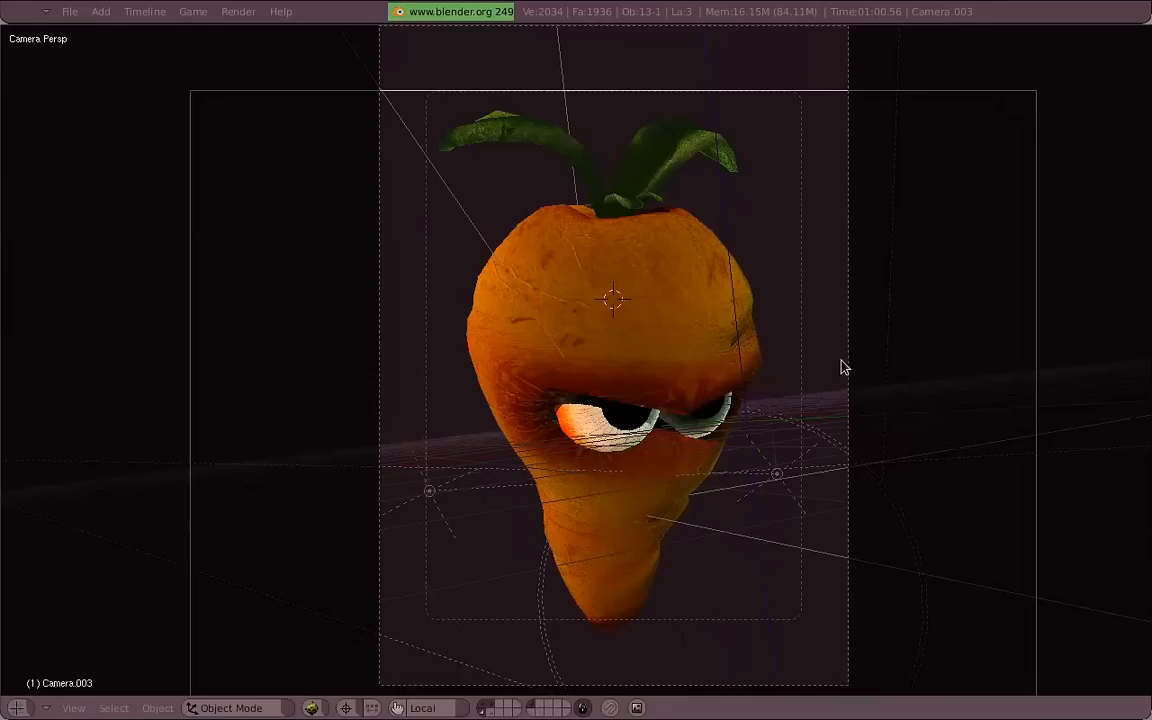
{"action": "key", "text": "F12"}
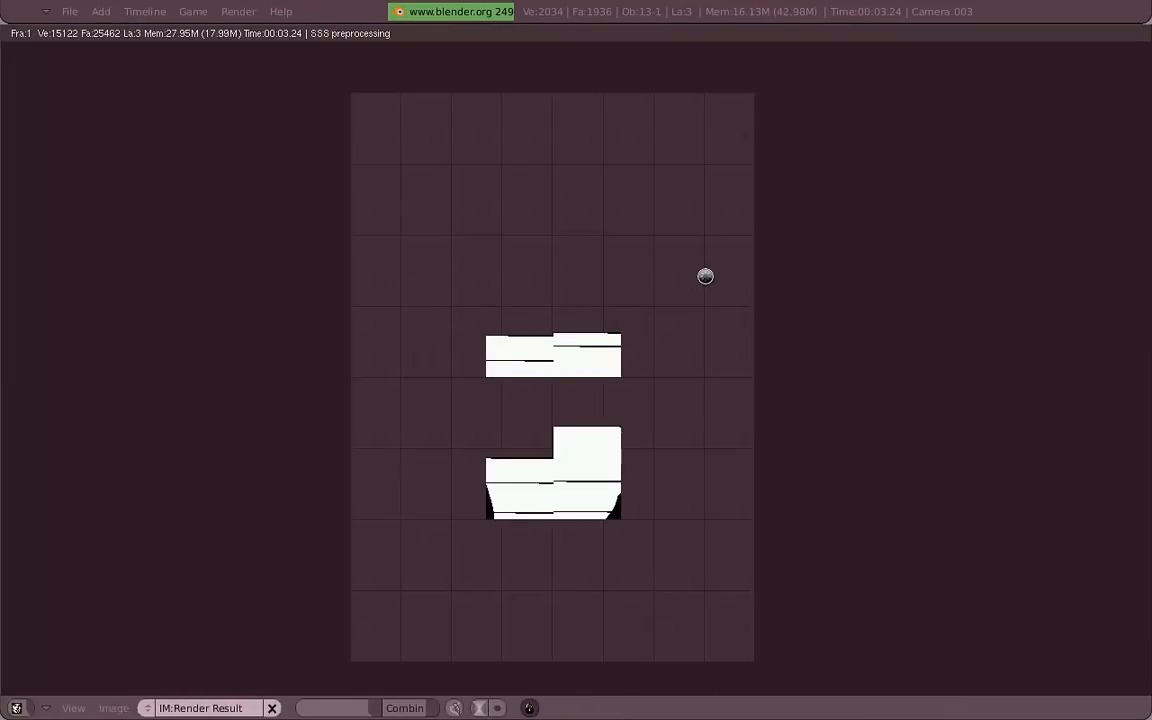